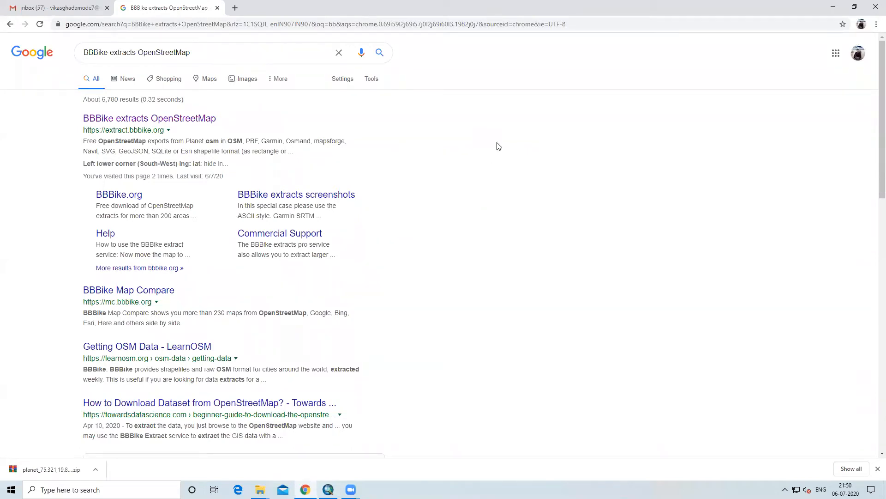
{"action": "mouse_move", "coordinate": [167, 78]}
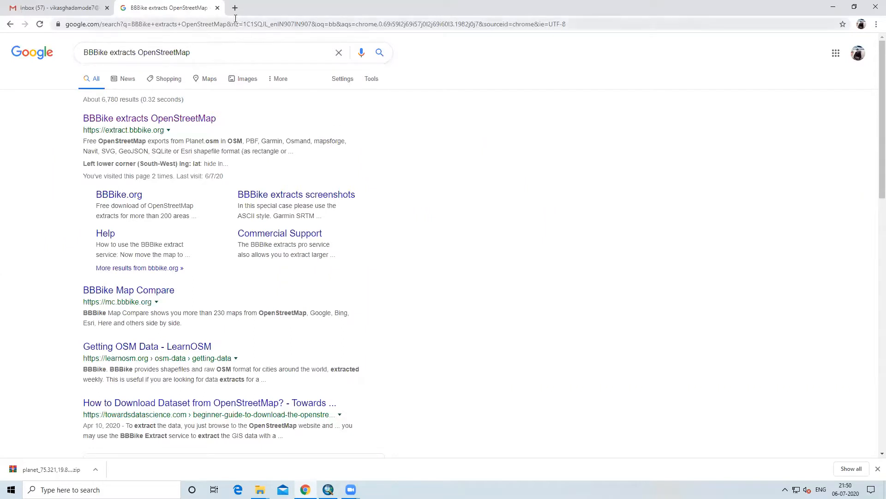
{"action": "mouse_move", "coordinate": [371, 171]}
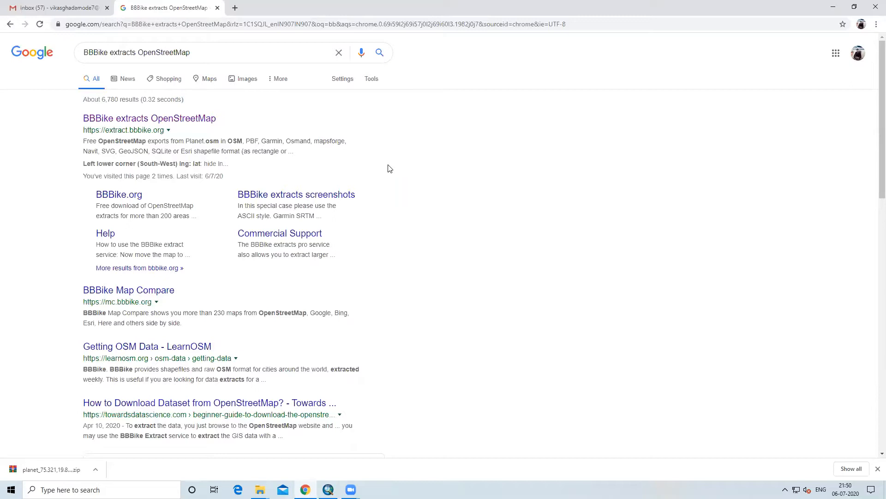
{"action": "mouse_move", "coordinate": [271, 109]}
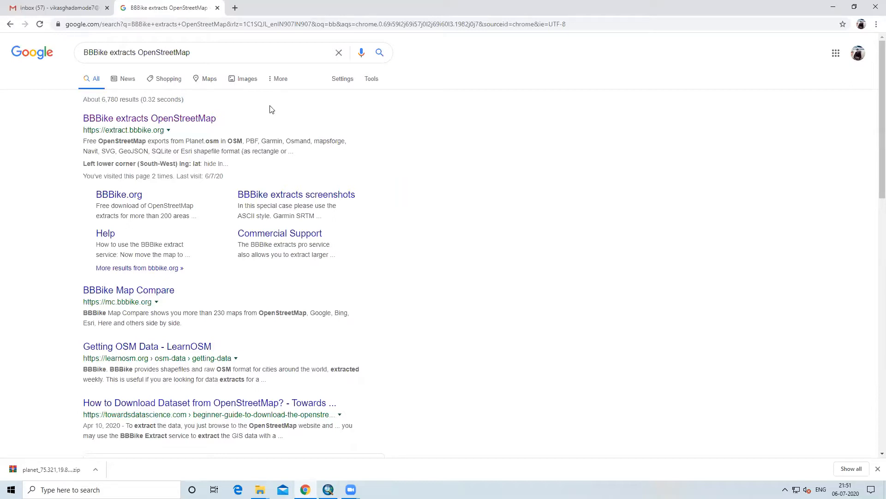
{"action": "mouse_move", "coordinate": [234, 9]}
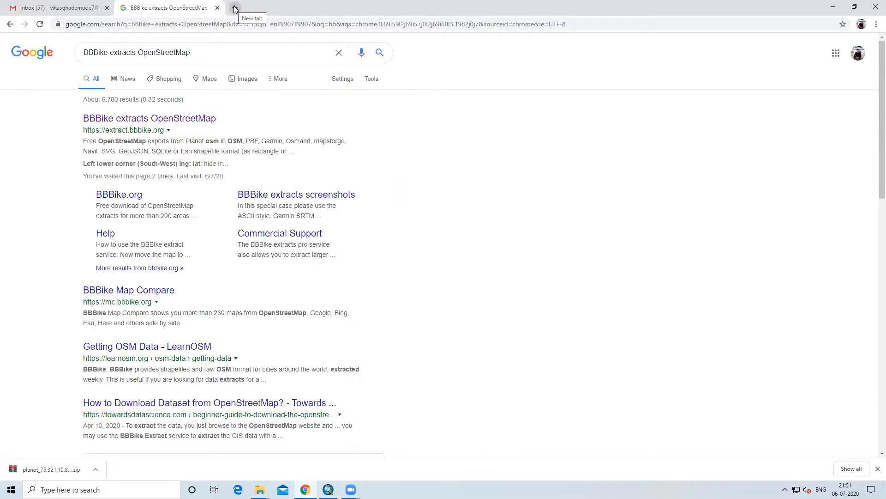
{"action": "mouse_move", "coordinate": [189, 58]}
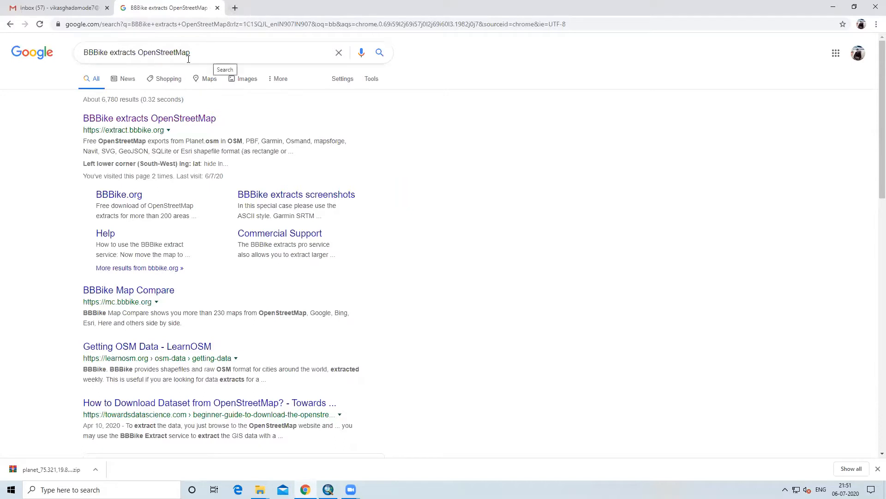
In a new Chrome tab, search for 'BBBike extracts OpenStreetMap'.
{"action": "left_click", "coordinate": [345, 7]}
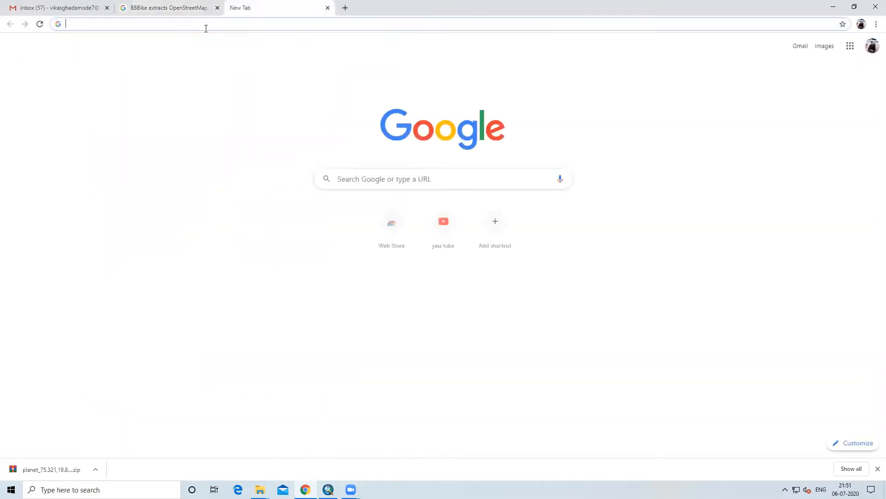
{"action": "type", "text": "bb"}
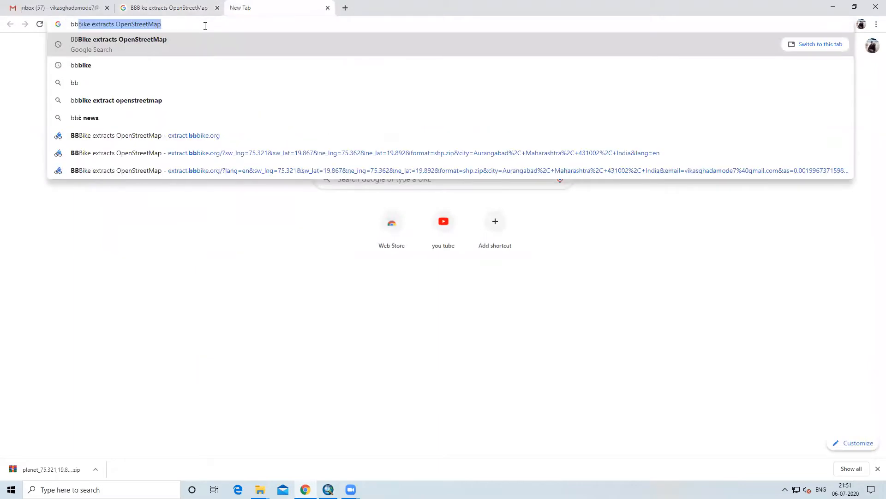
{"action": "type", "text": "b"}
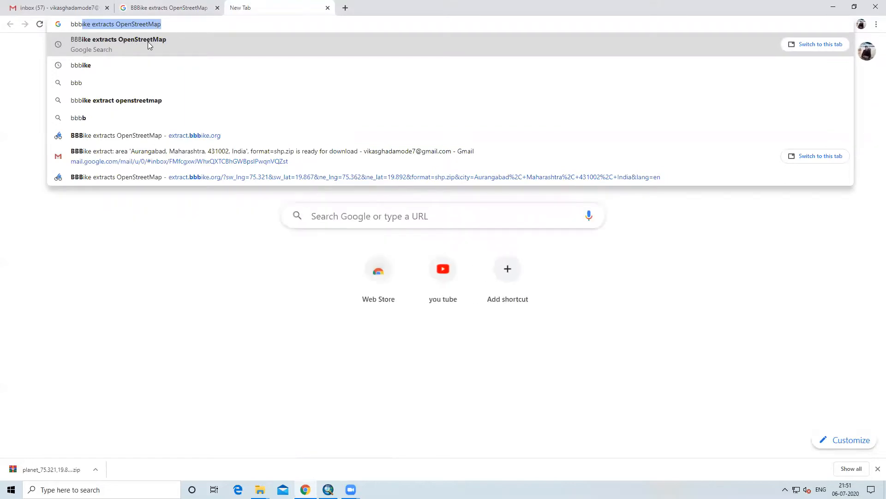
{"action": "left_click", "coordinate": [119, 44]}
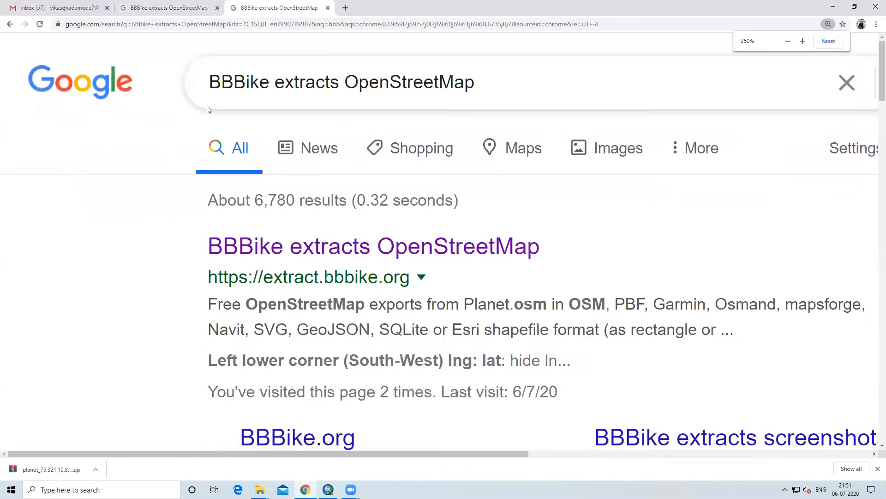
{"action": "mouse_move", "coordinate": [259, 260]}
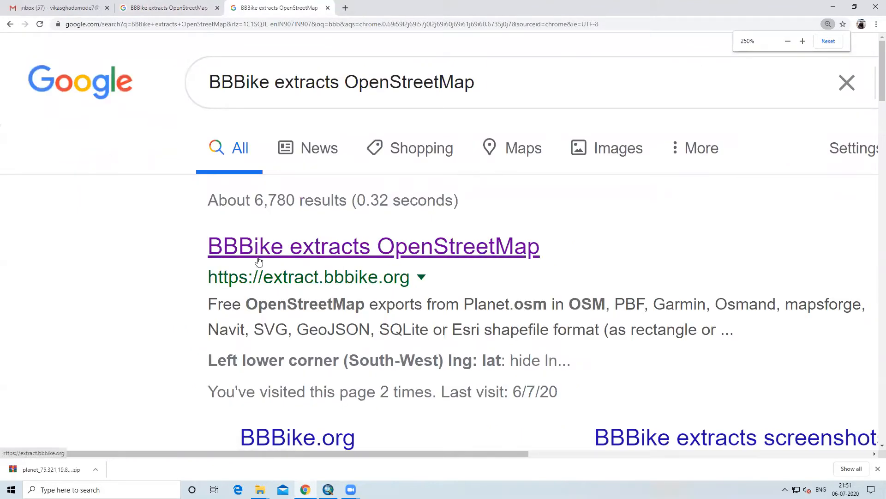
{"action": "mouse_move", "coordinate": [449, 258]}
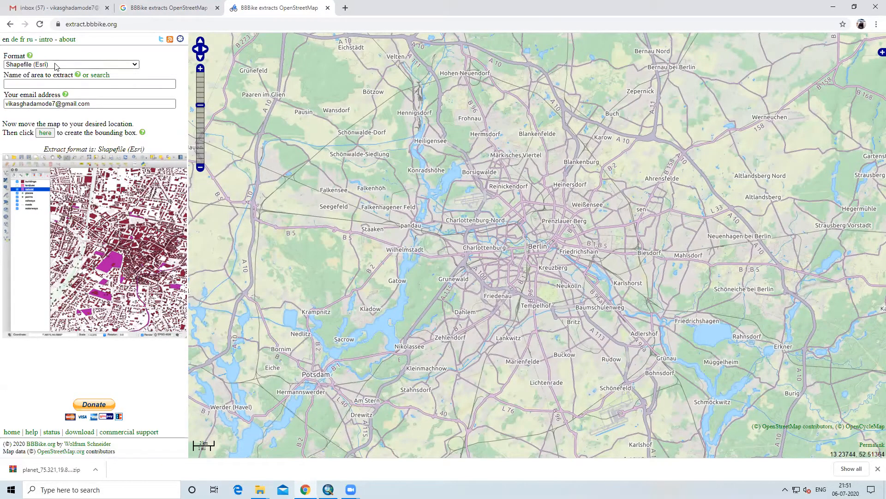
Start entering Mumbai in the 'Name of area to extract' field.
{"action": "left_click", "coordinate": [70, 64]}
{"action": "type", "text": "Mumbai, Mumbai City, Maharashtra, India"}
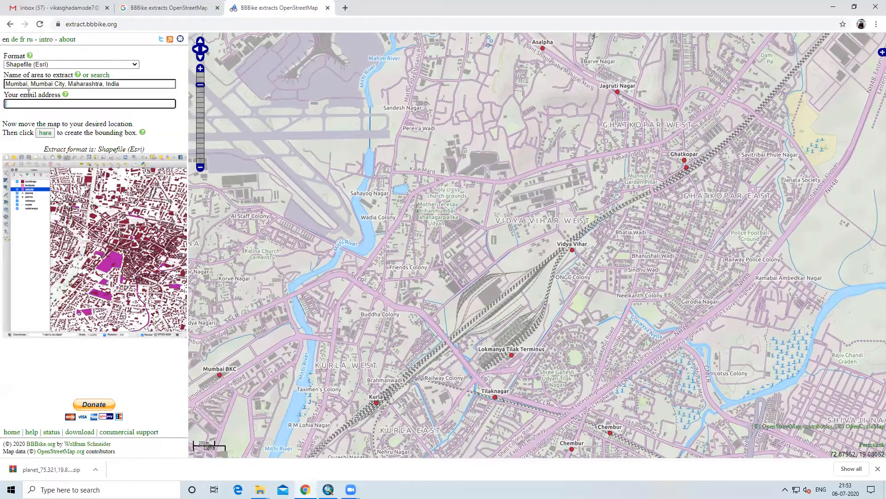
Fill the email field with the saved autofill address starting 'vika'.
{"action": "type", "text": "vikas"}
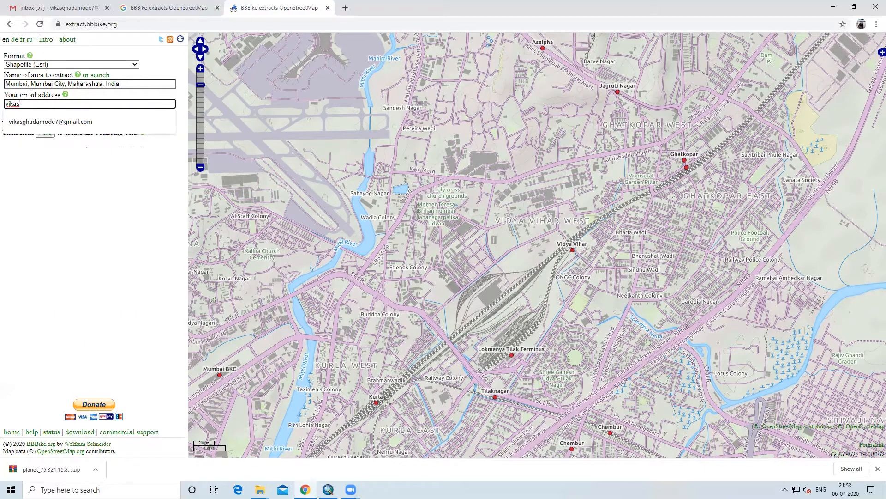
{"action": "left_click", "coordinate": [50, 121]}
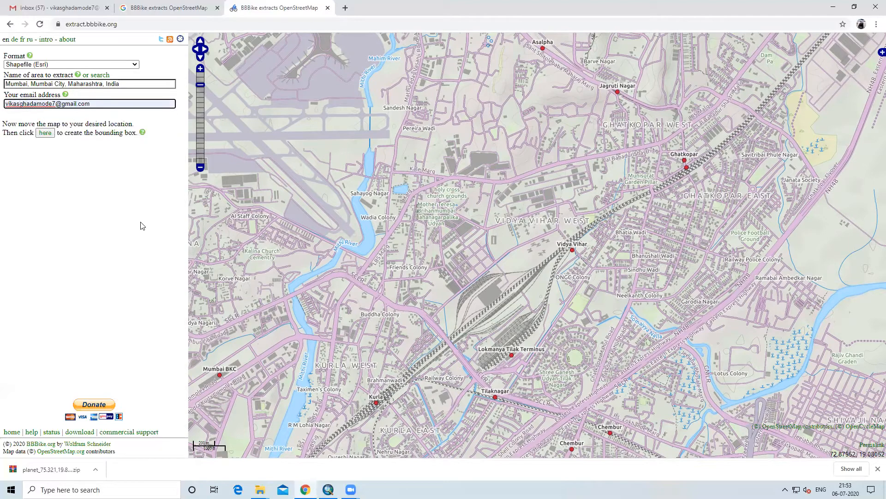
{"action": "type", "text": "+"}
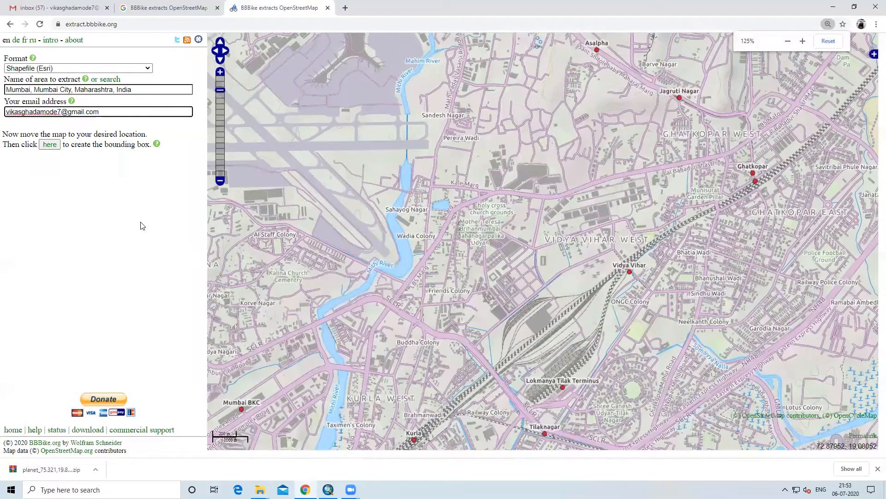
{"action": "left_click", "coordinate": [802, 41]}
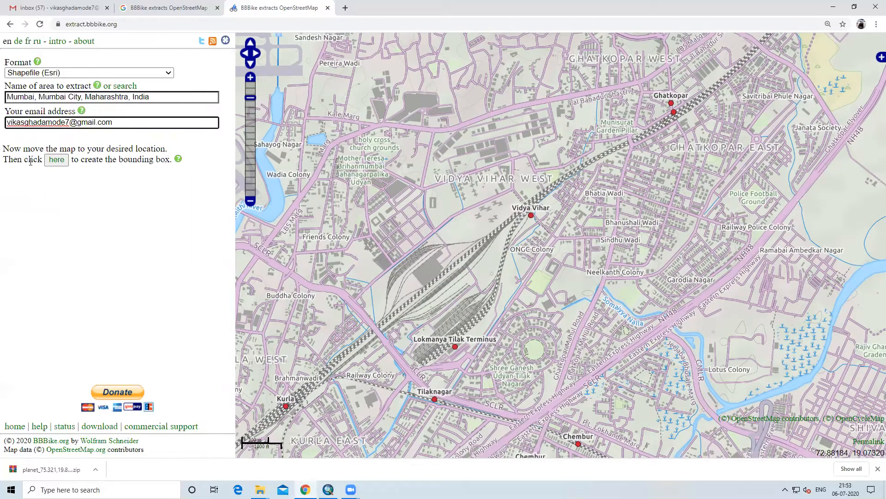
Create the extraction box, move it over Vidya Vihar and Kurla, and make it resizable.
{"action": "left_click", "coordinate": [56, 159]}
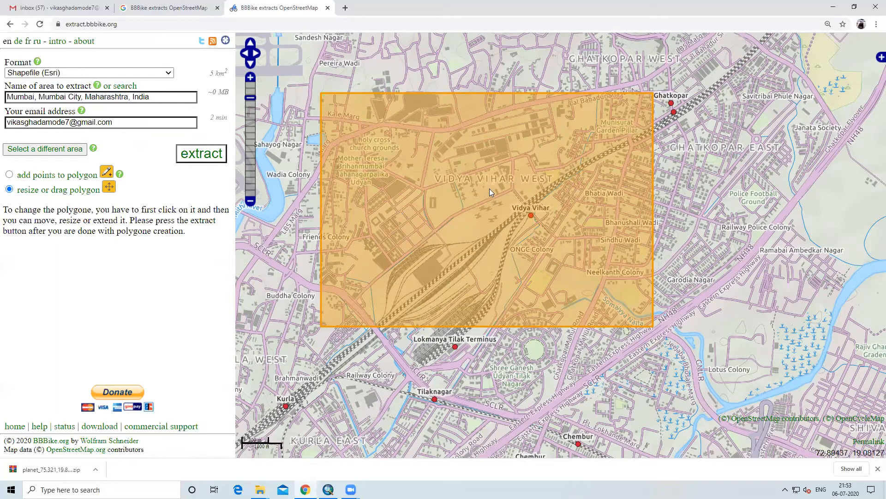
{"action": "mouse_move", "coordinate": [491, 206]}
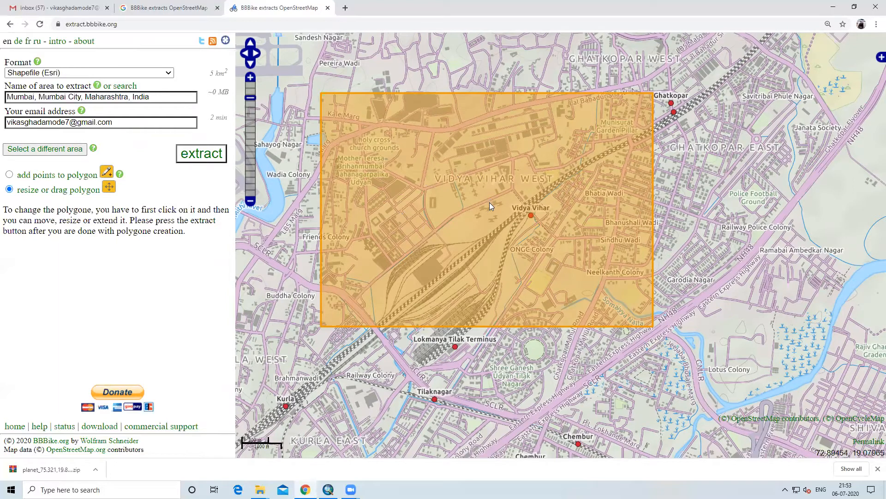
{"action": "left_click", "coordinate": [489, 206]}
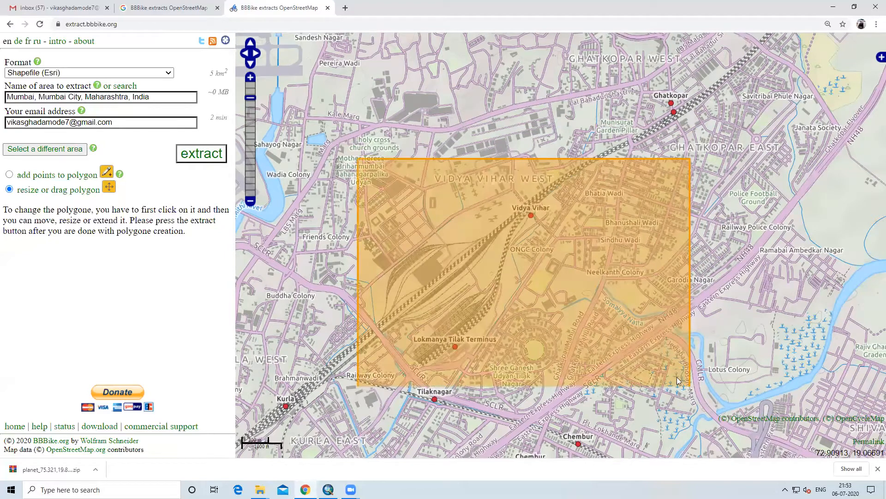
{"action": "left_click", "coordinate": [523, 275]}
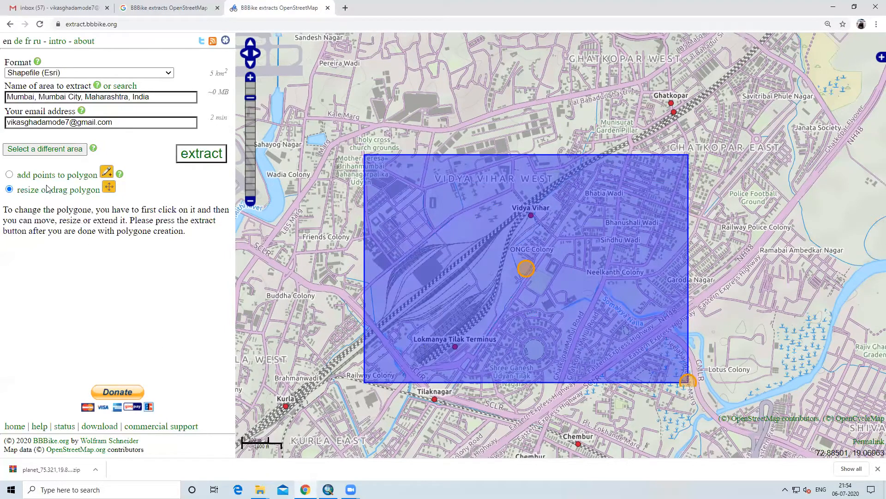
{"action": "mouse_move", "coordinate": [201, 153]}
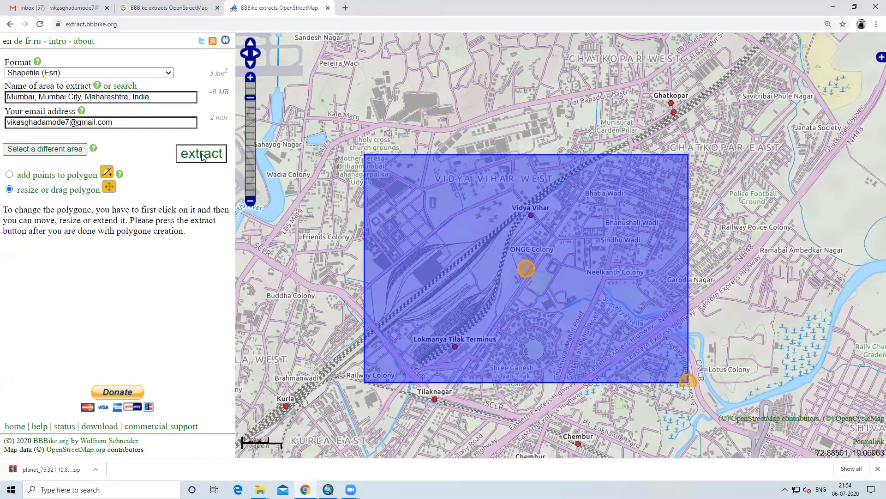
Submit the Mumbai Shapefile (Esri) extract request.
{"action": "left_click", "coordinate": [201, 154]}
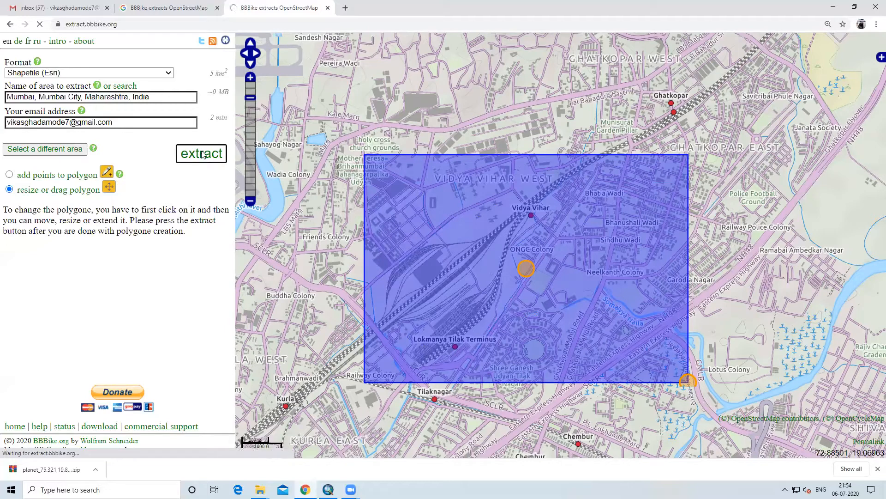
{"action": "left_click", "coordinate": [201, 154]}
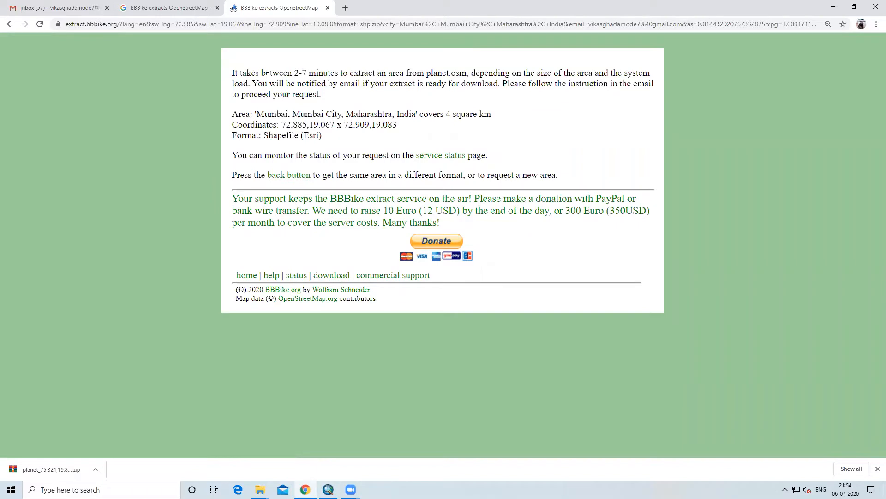
{"action": "mouse_move", "coordinate": [301, 77]}
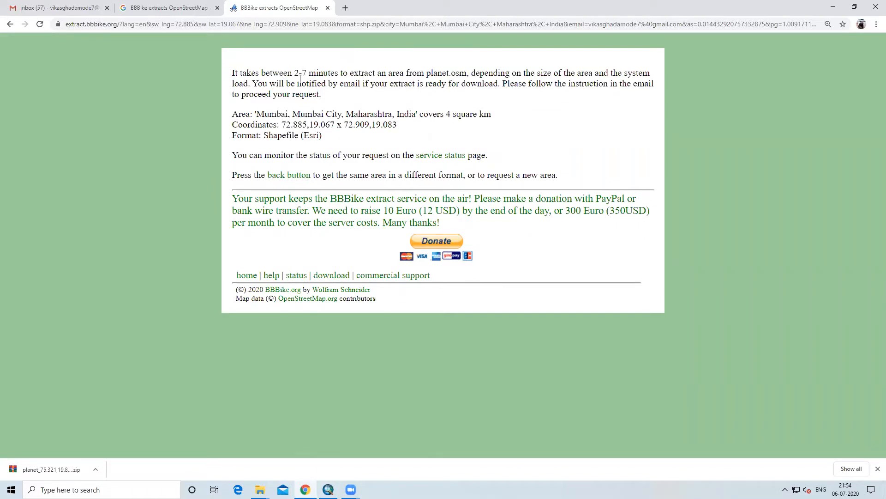
{"action": "mouse_move", "coordinate": [421, 83]}
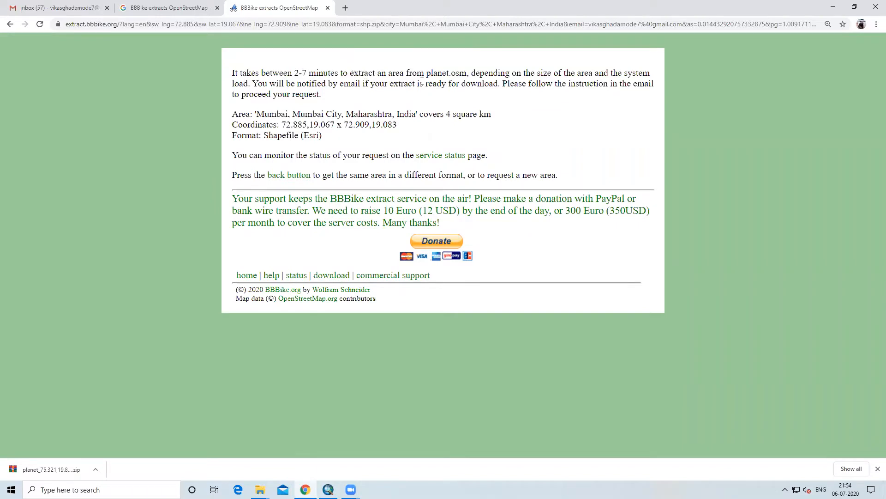
{"action": "mouse_move", "coordinate": [442, 83]}
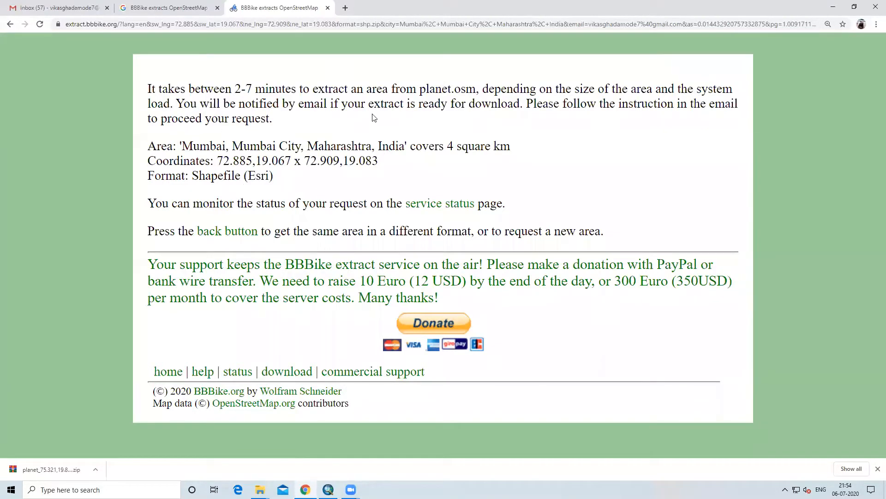
{"action": "mouse_move", "coordinate": [481, 117]}
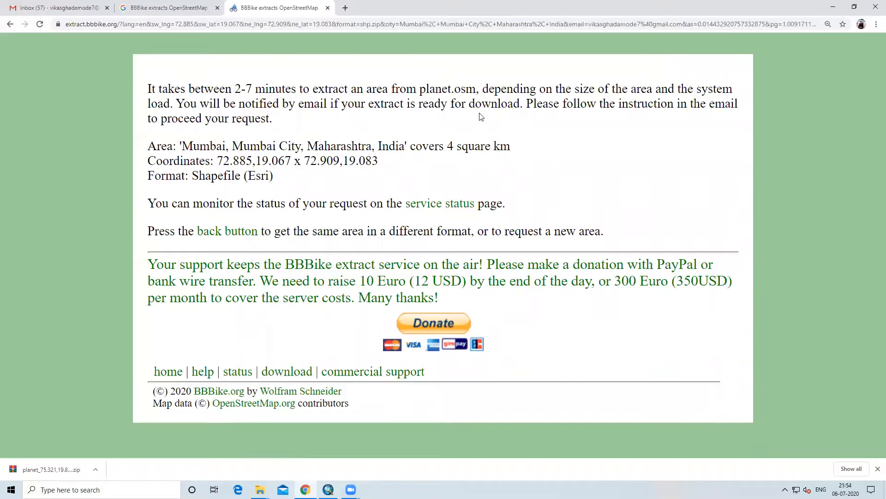
{"action": "mouse_move", "coordinate": [379, 125]}
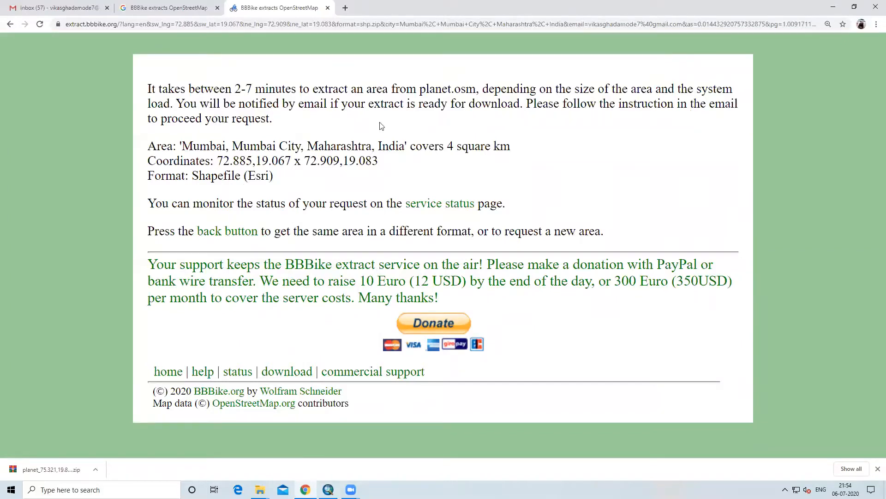
{"action": "mouse_move", "coordinate": [229, 132]}
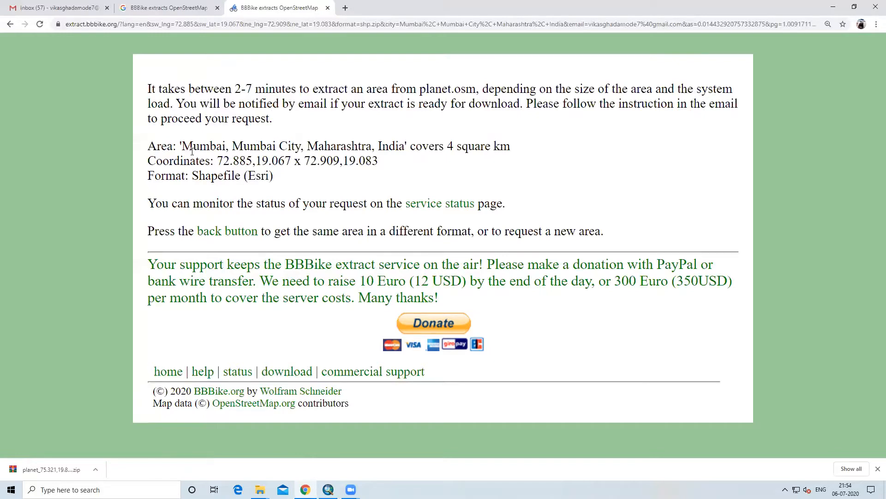
Check the Gmail inbox, revisit the BBBike confirmation, then return to Gmail.
{"action": "left_click", "coordinate": [54, 8]}
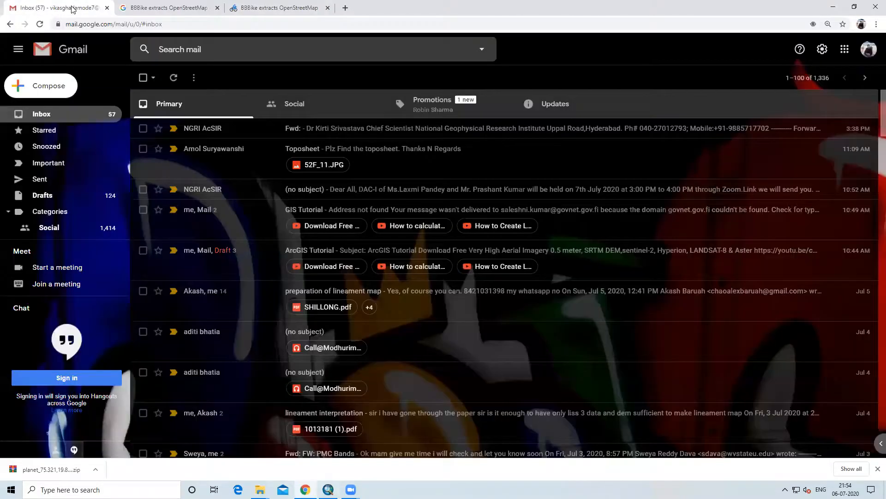
{"action": "left_click", "coordinate": [173, 77]}
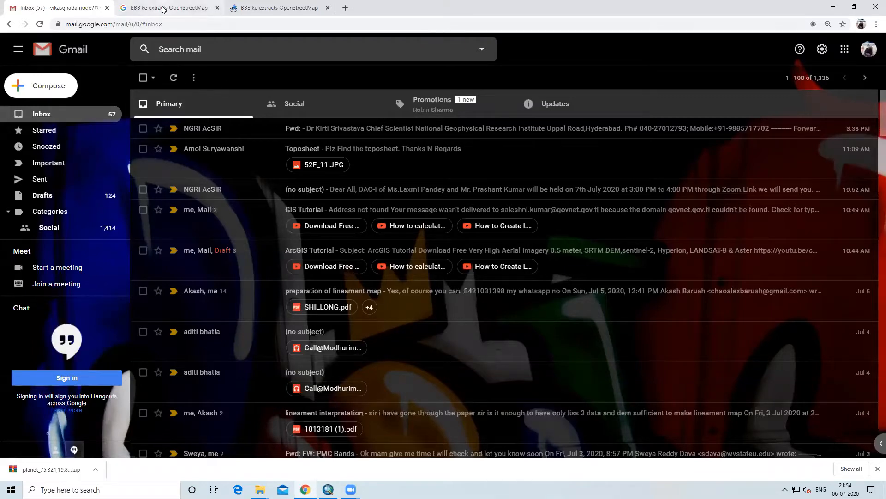
{"action": "left_click", "coordinate": [277, 7]}
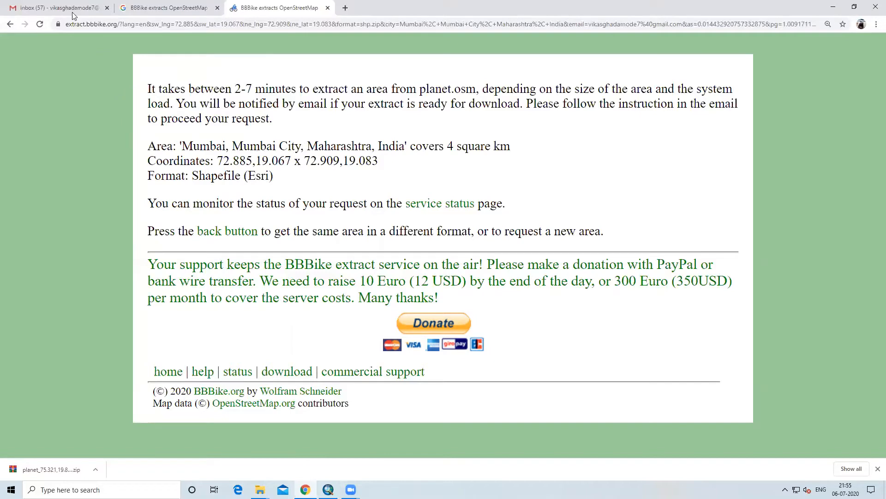
{"action": "mouse_move", "coordinate": [56, 7]}
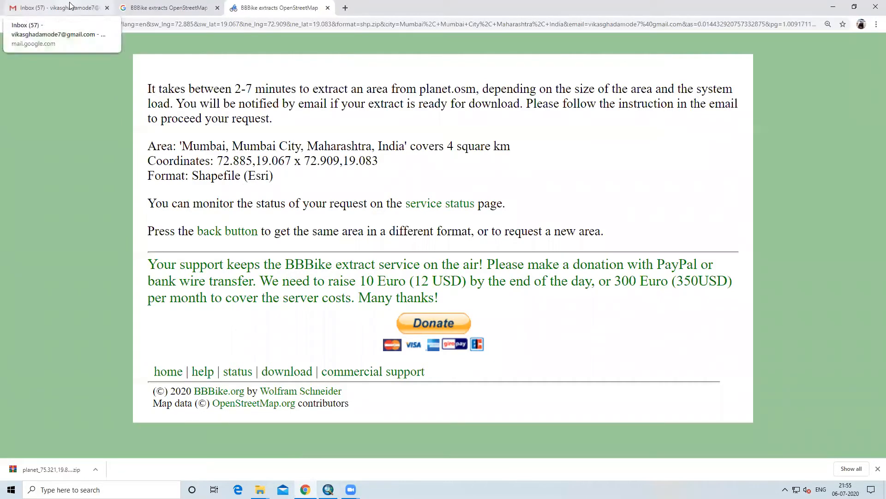
{"action": "left_click", "coordinate": [57, 8]}
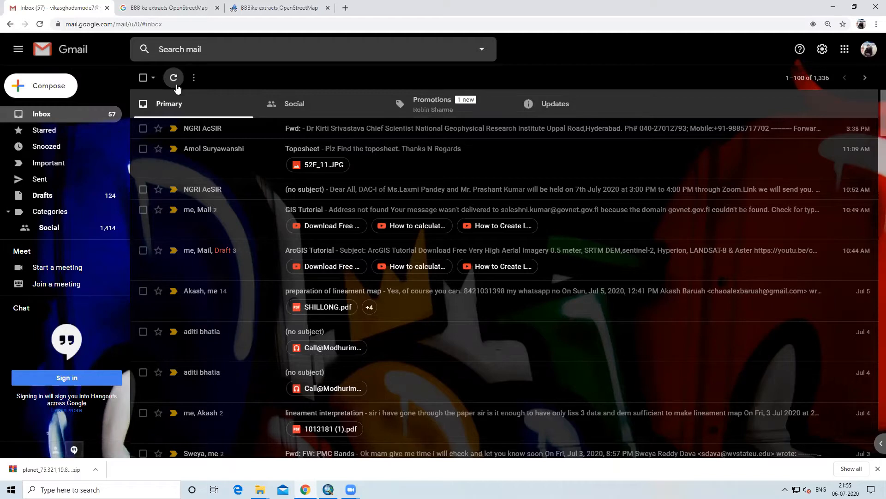
{"action": "mouse_move", "coordinate": [277, 7]}
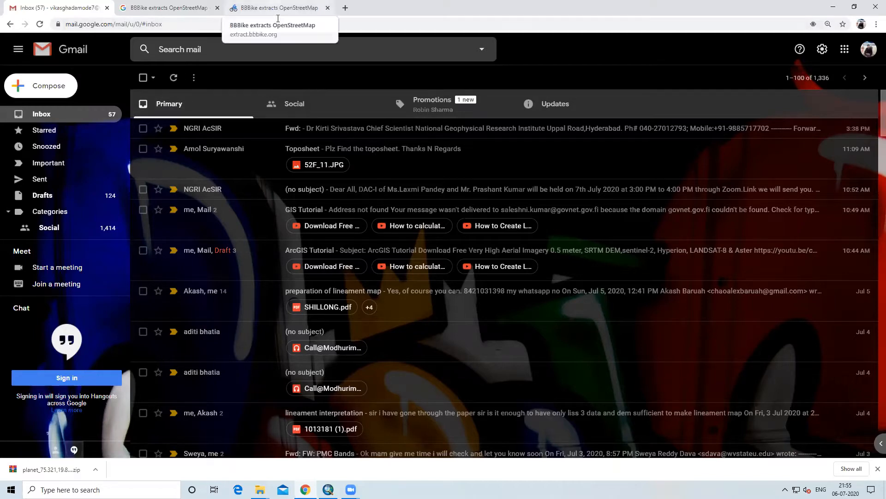
Return to the BBBike confirmation page for the Mumbai Shapefile request.
{"action": "left_click", "coordinate": [277, 7]}
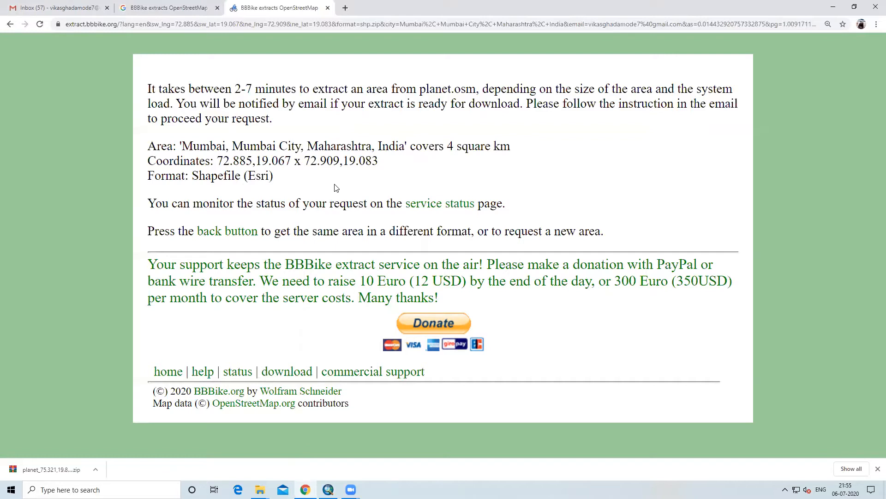
{"action": "mouse_move", "coordinate": [167, 102]}
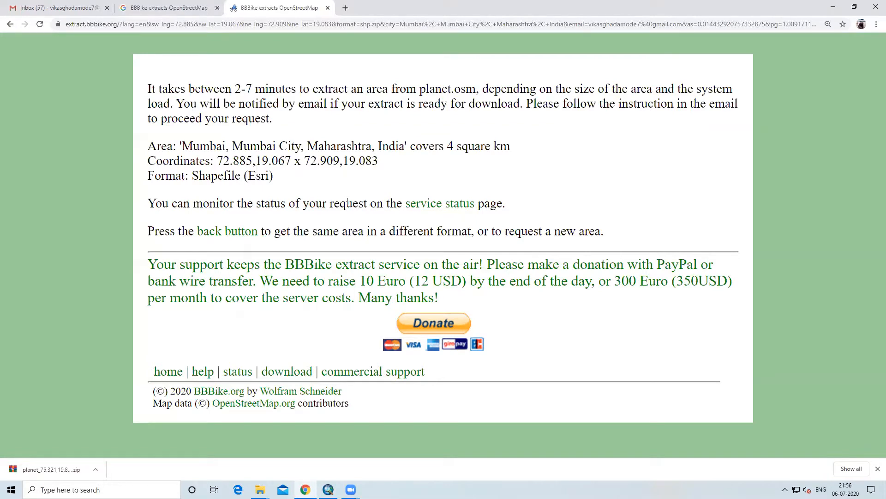
Refresh the Gmail inbox to find the BBBike extract-ready email.
{"action": "left_click", "coordinate": [54, 7]}
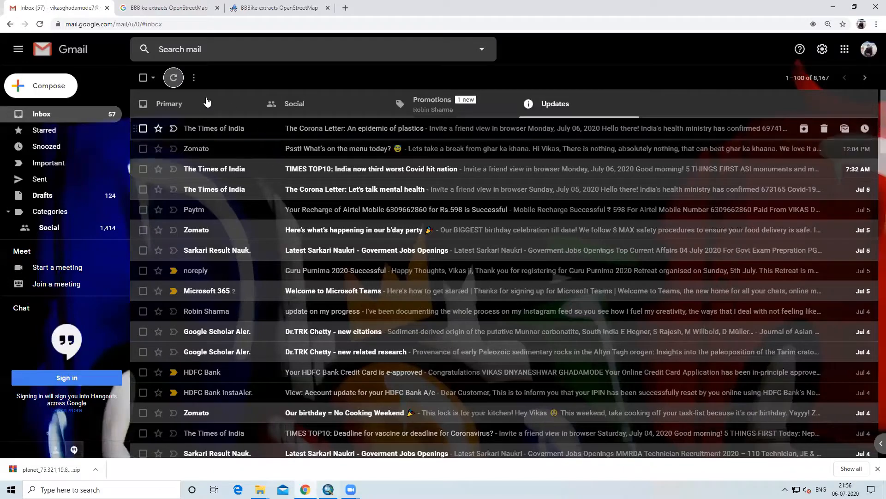
{"action": "left_click", "coordinate": [173, 77]}
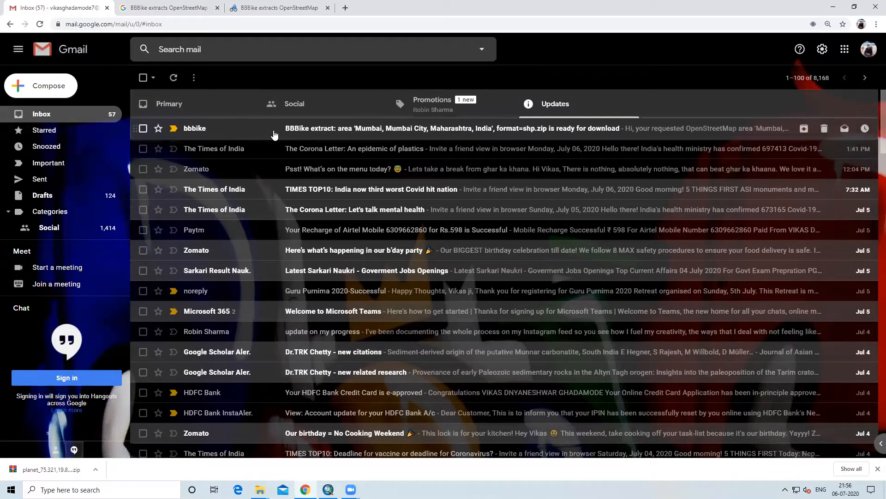
{"action": "mouse_move", "coordinate": [357, 135]}
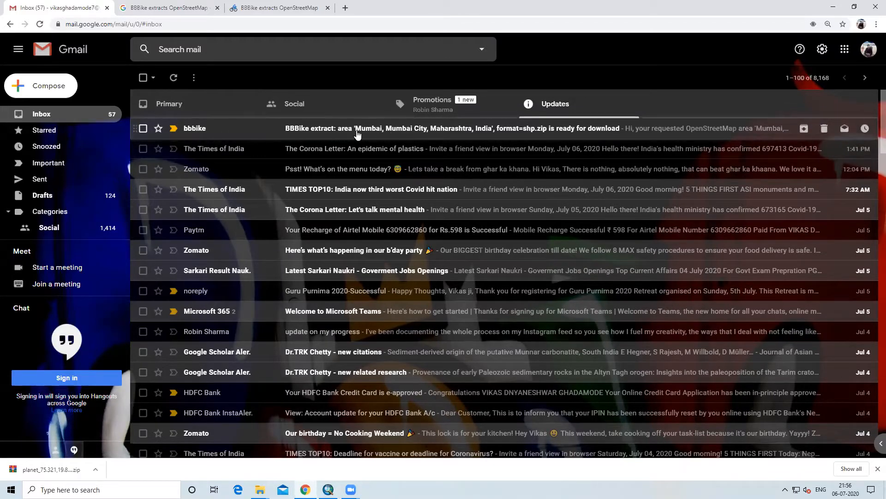
{"action": "mouse_move", "coordinate": [322, 136]}
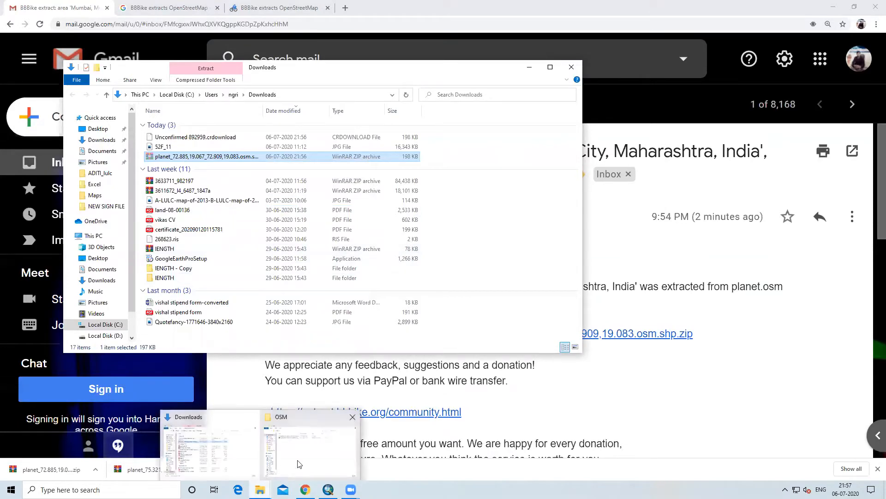
Select the downloaded Mumbai zip, then create and open a desktop folder 'OSM_download'.
{"action": "left_click", "coordinate": [309, 444]}
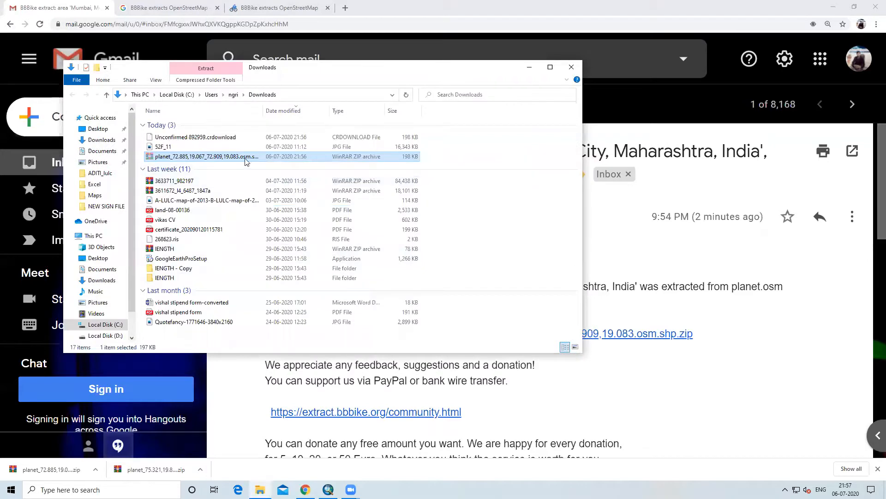
{"action": "left_click", "coordinate": [570, 67]}
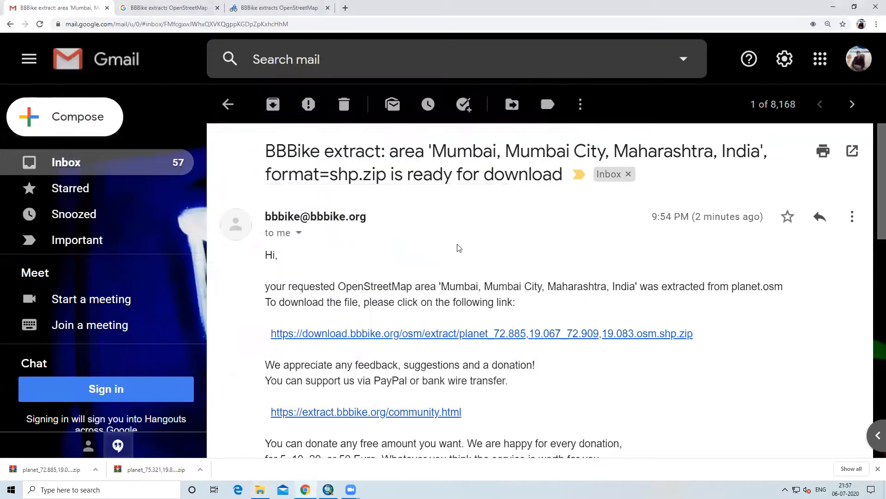
{"action": "mouse_move", "coordinate": [536, 266]}
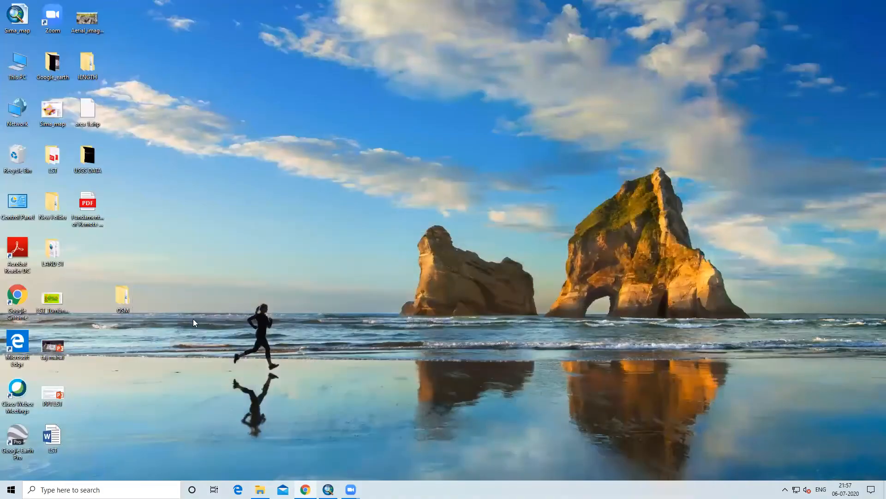
{"action": "mouse_move", "coordinate": [187, 317]}
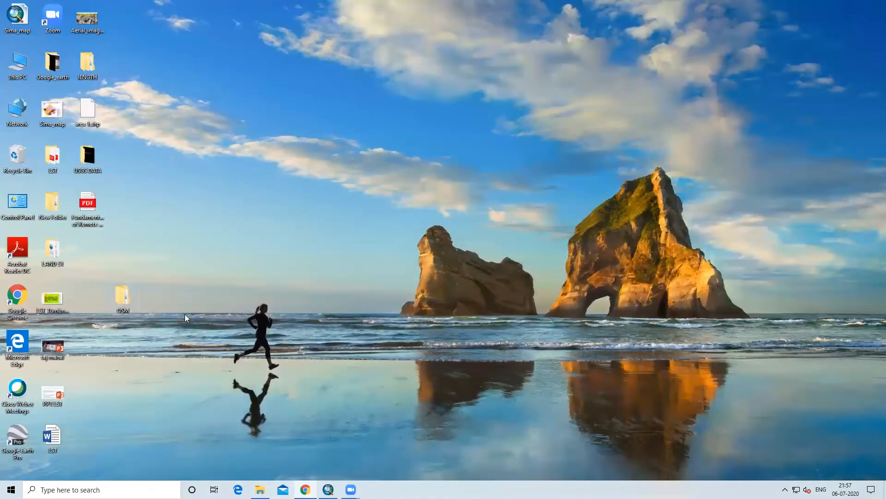
{"action": "right_click", "coordinate": [187, 317]}
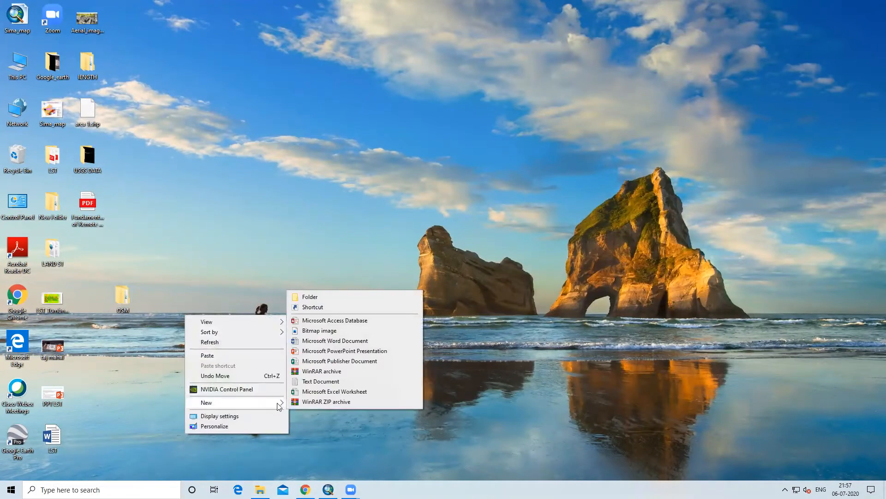
{"action": "left_click", "coordinate": [309, 296]}
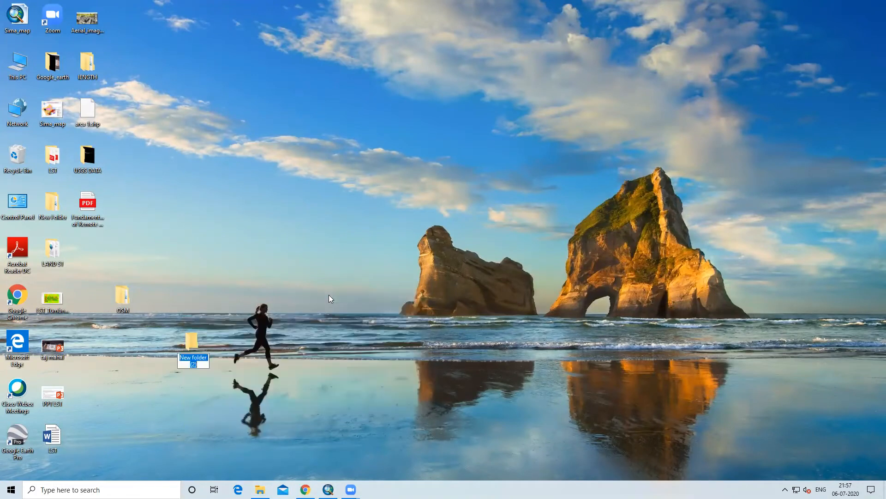
{"action": "type", "text": "OSM_dow"}
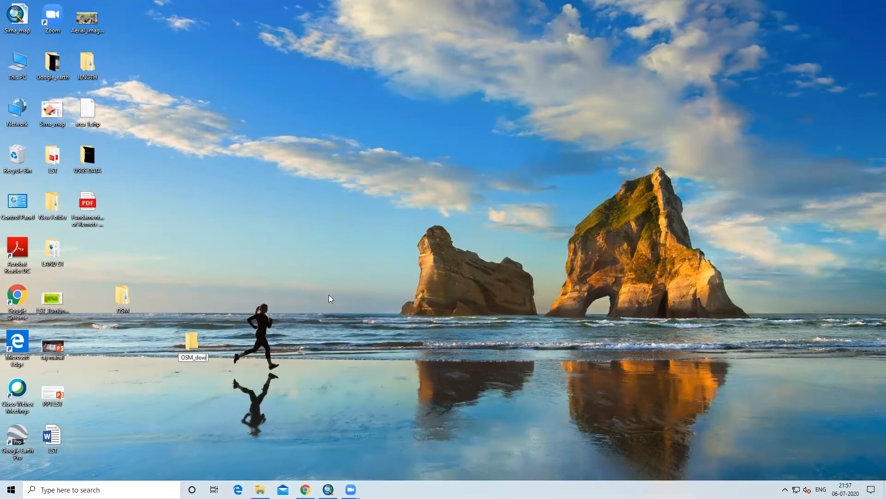
{"action": "mouse_move", "coordinate": [341, 349]}
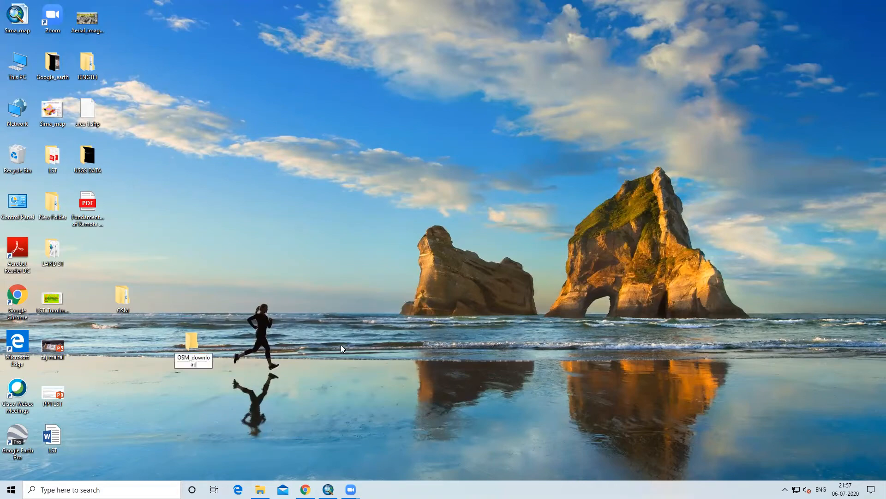
{"action": "double_click", "coordinate": [191, 340]}
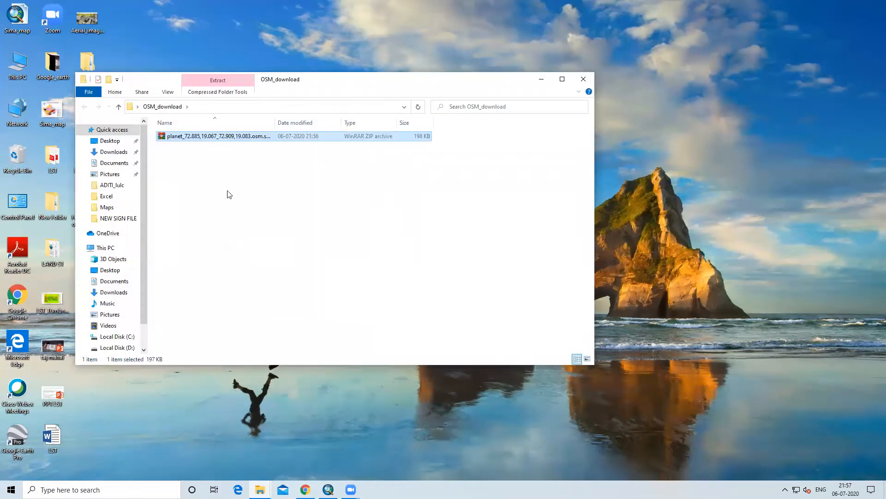
Extract the Mumbai zip here and browse into its inner shape folder.
{"action": "right_click", "coordinate": [217, 136]}
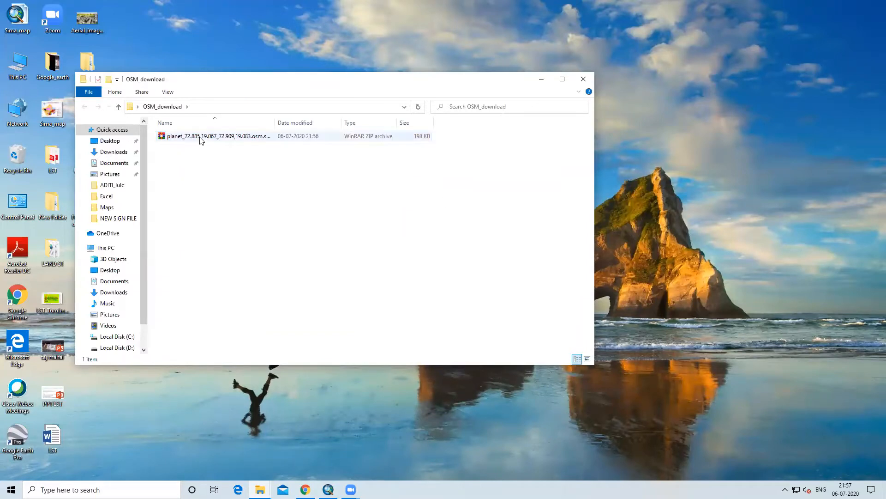
{"action": "right_click", "coordinate": [215, 135]}
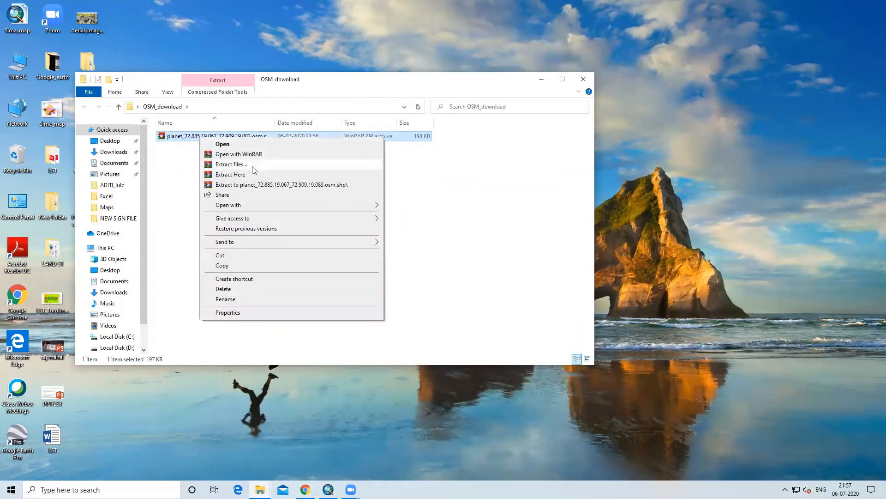
{"action": "left_click", "coordinate": [230, 164]}
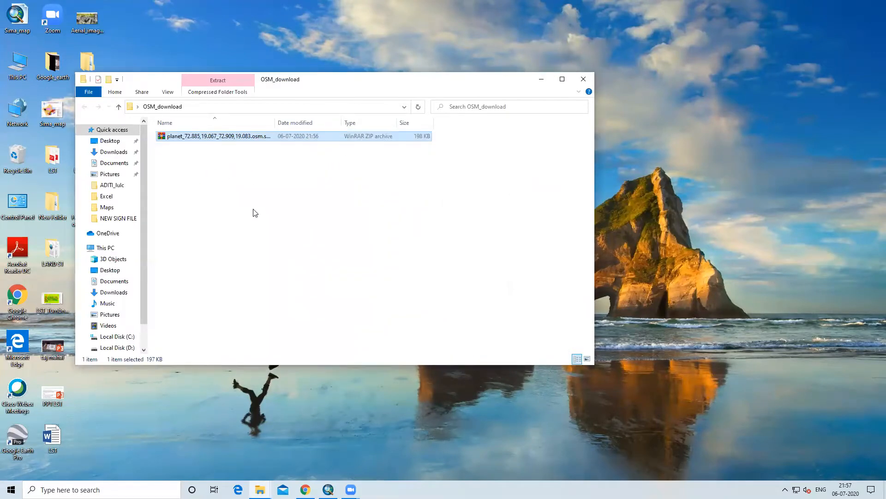
{"action": "double_click", "coordinate": [216, 136]}
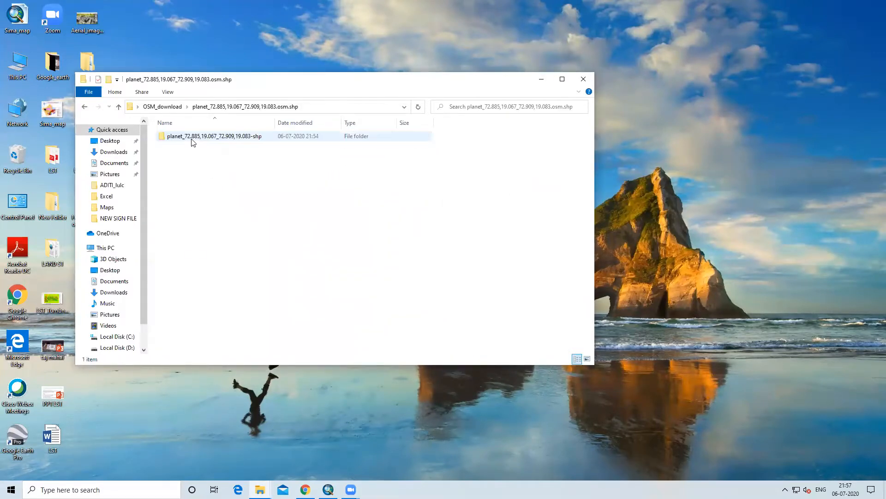
{"action": "double_click", "coordinate": [214, 136]}
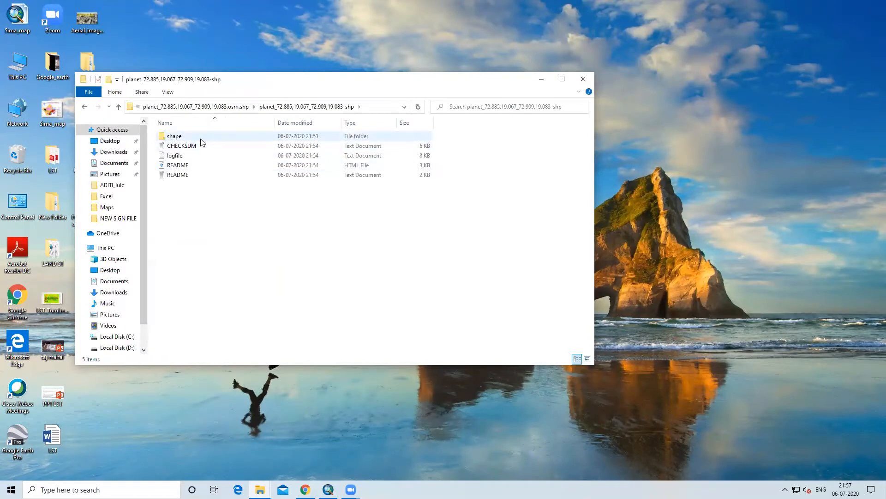
{"action": "double_click", "coordinate": [174, 136]}
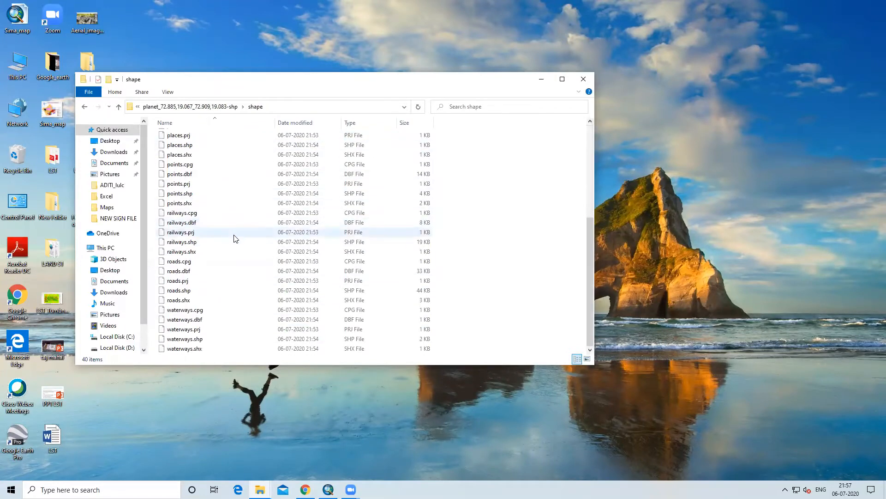
{"action": "left_click", "coordinate": [119, 106]}
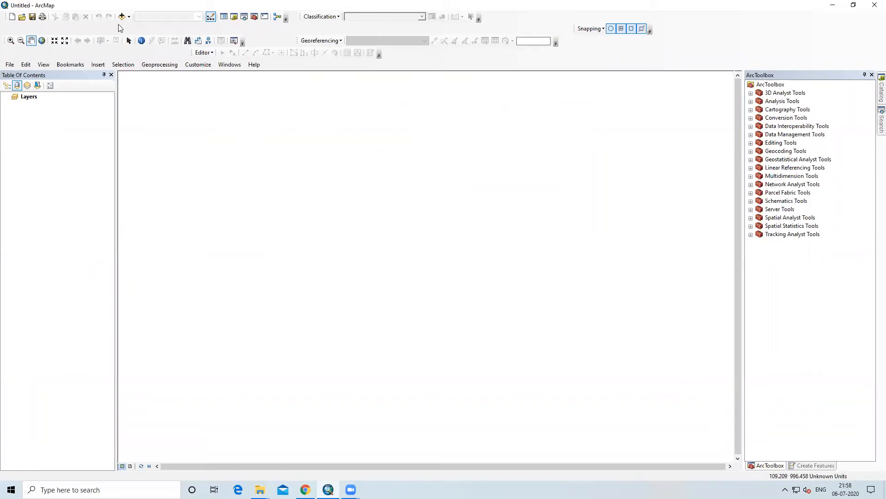
Add buildings.shp from Desktop > OSM_download > extract > shape folder to the map.
{"action": "left_click", "coordinate": [120, 16]}
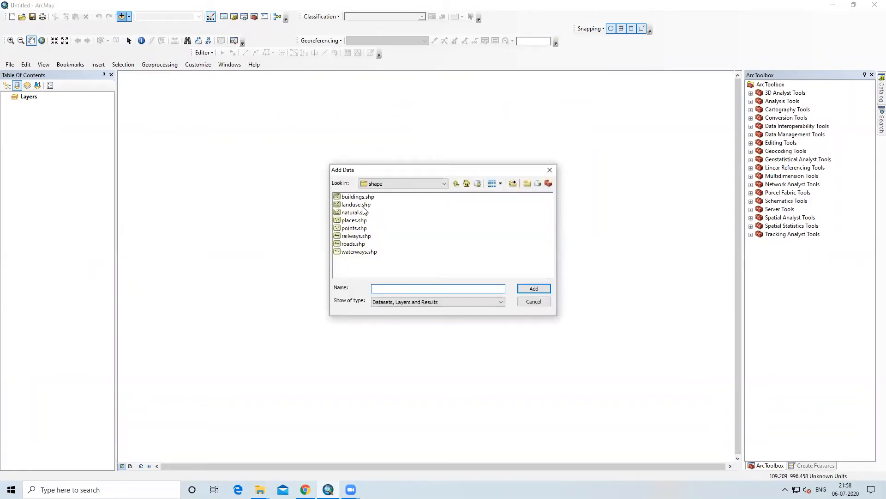
{"action": "left_click", "coordinate": [456, 183]}
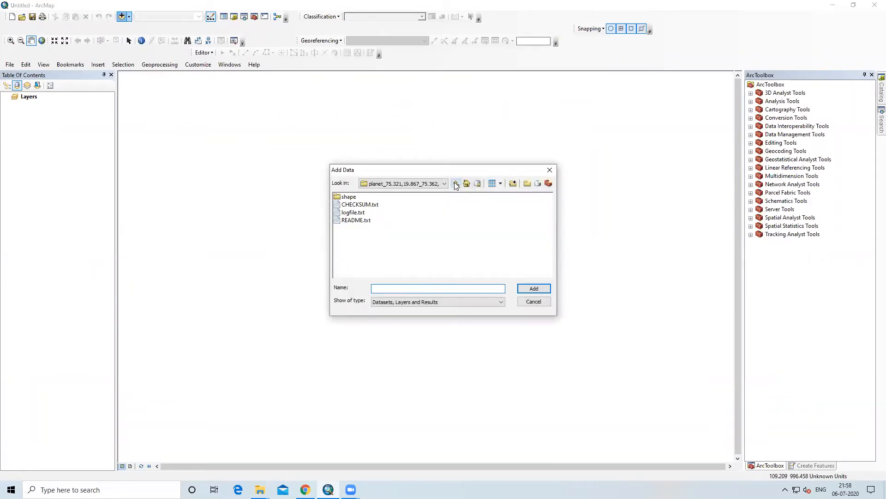
{"action": "left_click", "coordinate": [456, 183]}
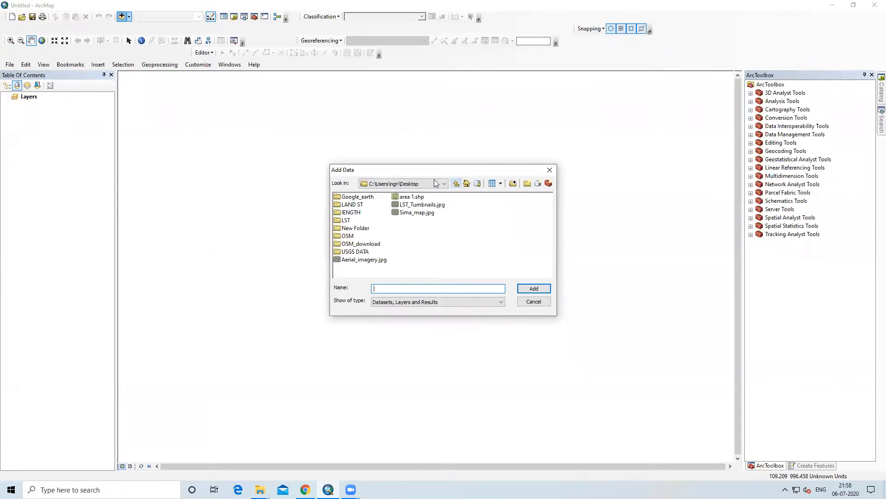
{"action": "left_click", "coordinate": [444, 183]}
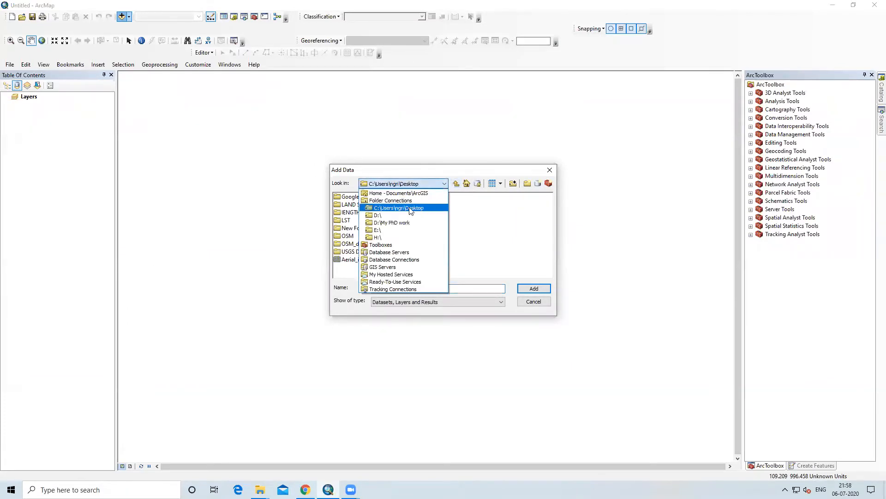
{"action": "left_click", "coordinate": [398, 207]}
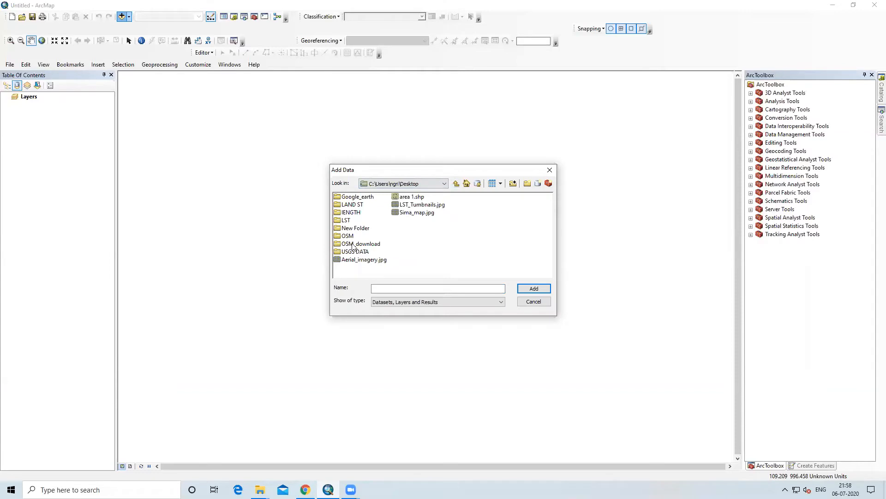
{"action": "double_click", "coordinate": [360, 243]}
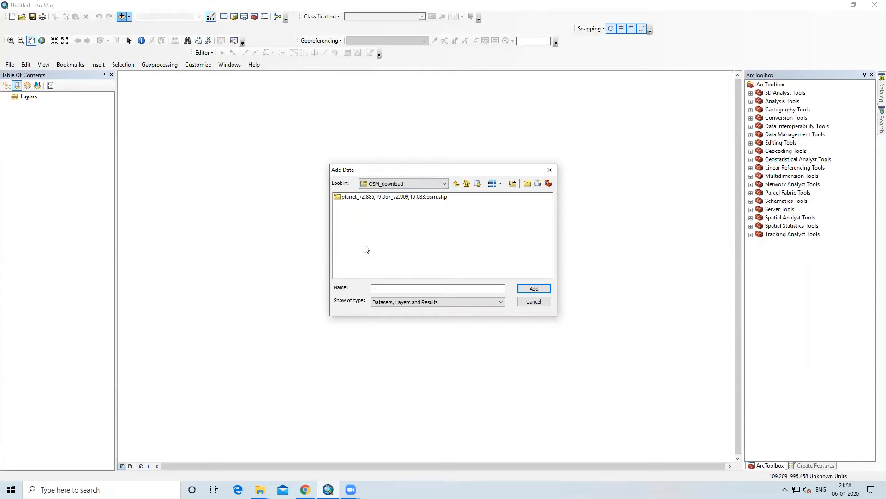
{"action": "double_click", "coordinate": [395, 196]}
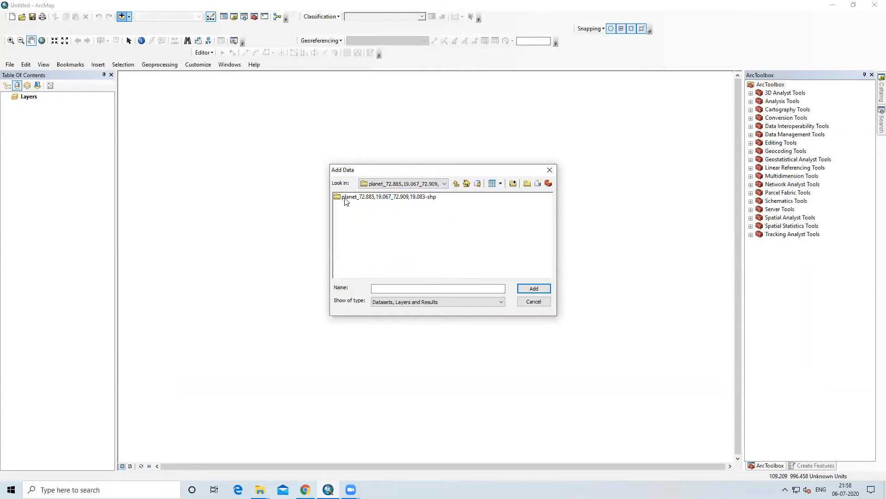
{"action": "double_click", "coordinate": [389, 197]}
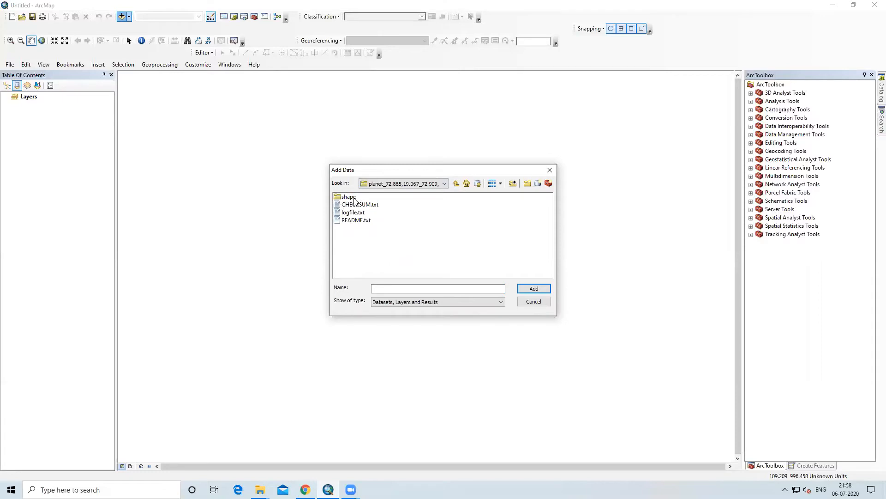
{"action": "double_click", "coordinate": [349, 196]}
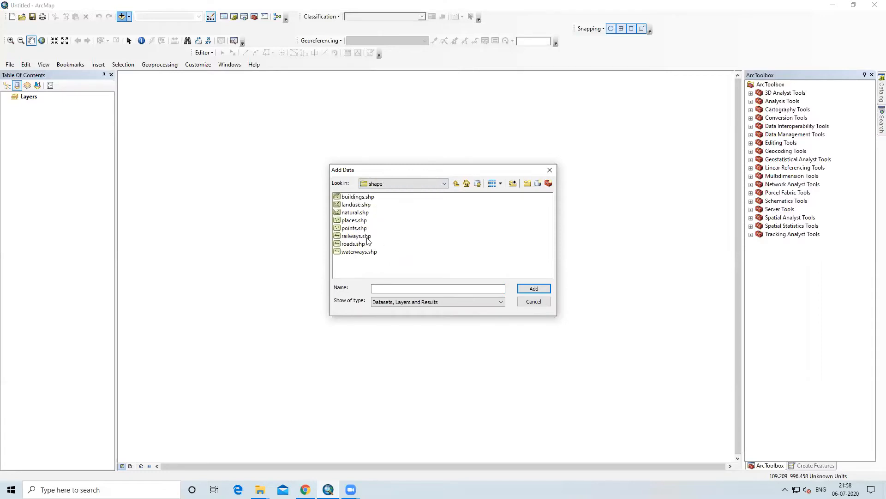
{"action": "mouse_move", "coordinate": [354, 201]}
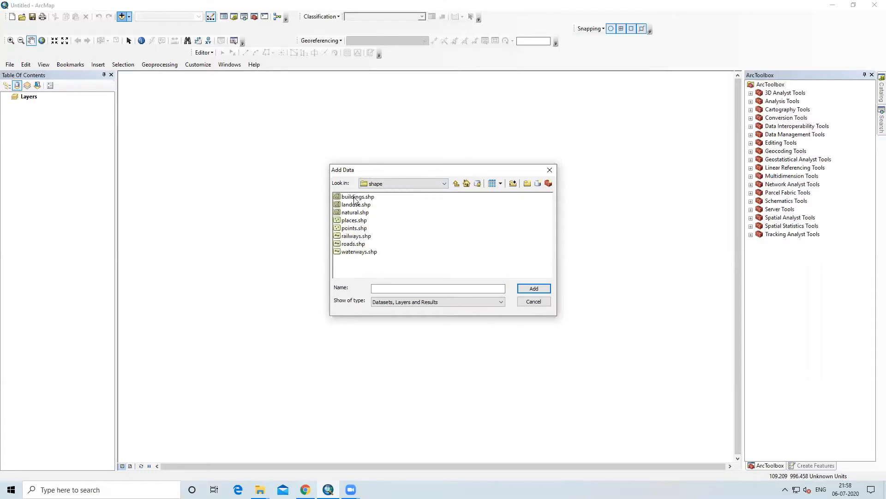
{"action": "left_click", "coordinate": [357, 196]}
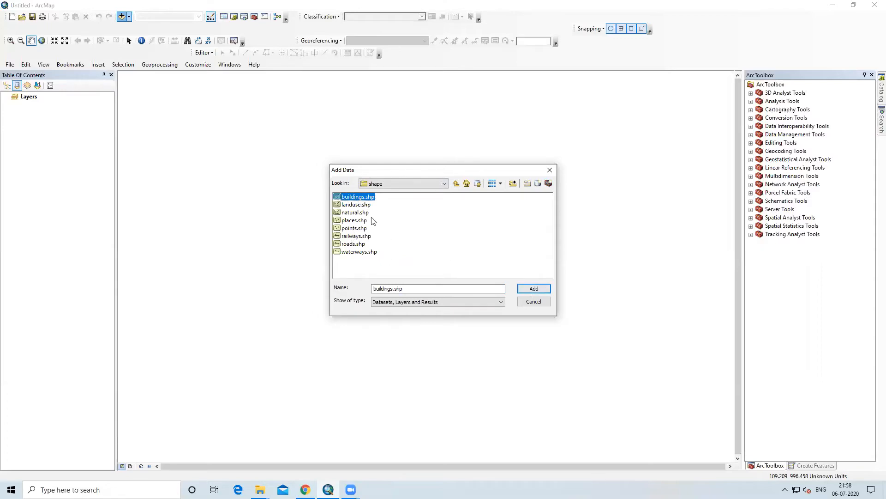
{"action": "mouse_move", "coordinate": [363, 229]}
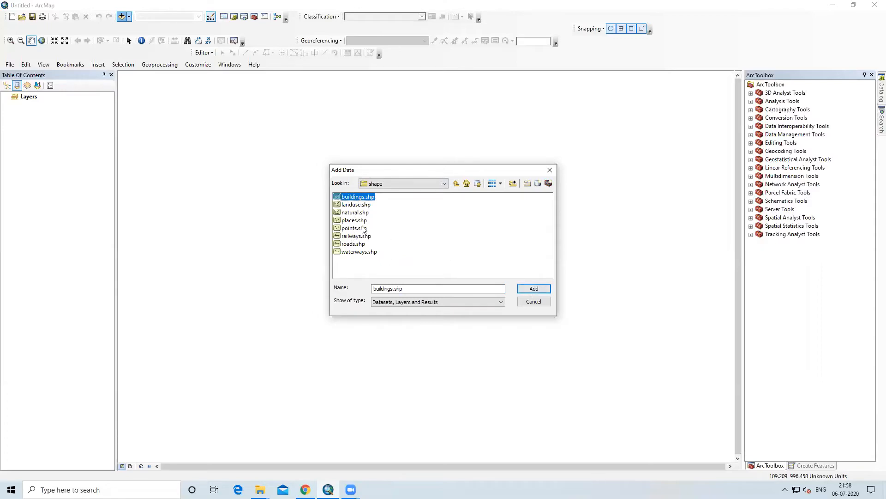
{"action": "left_click", "coordinate": [532, 288]}
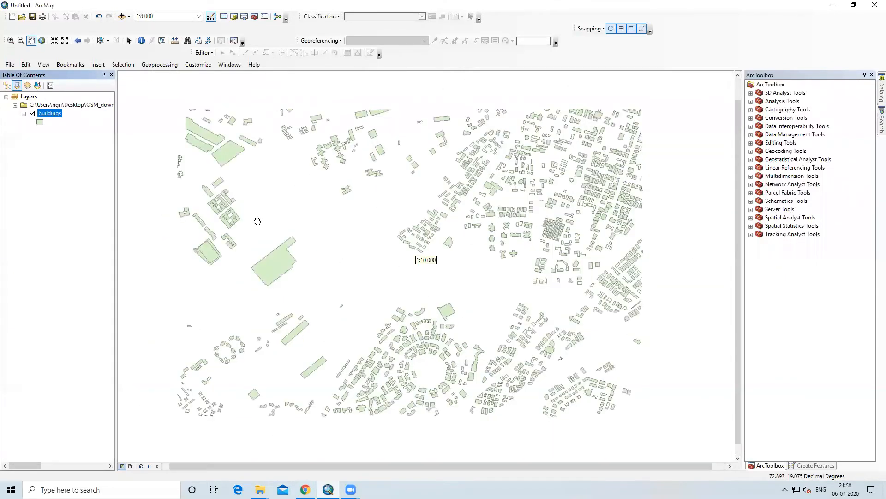
Browse the buildings attribute table's 1120 records with osm_id, name and type fields.
{"action": "right_click", "coordinate": [50, 113]}
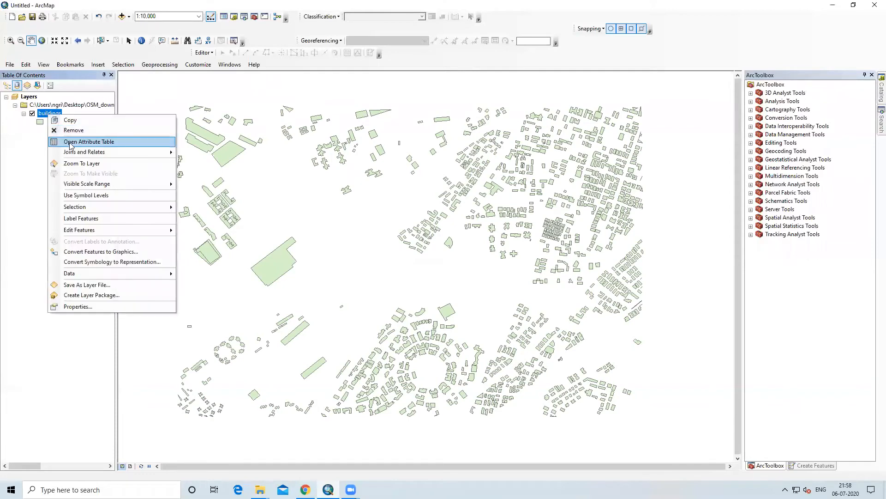
{"action": "left_click", "coordinate": [88, 141]}
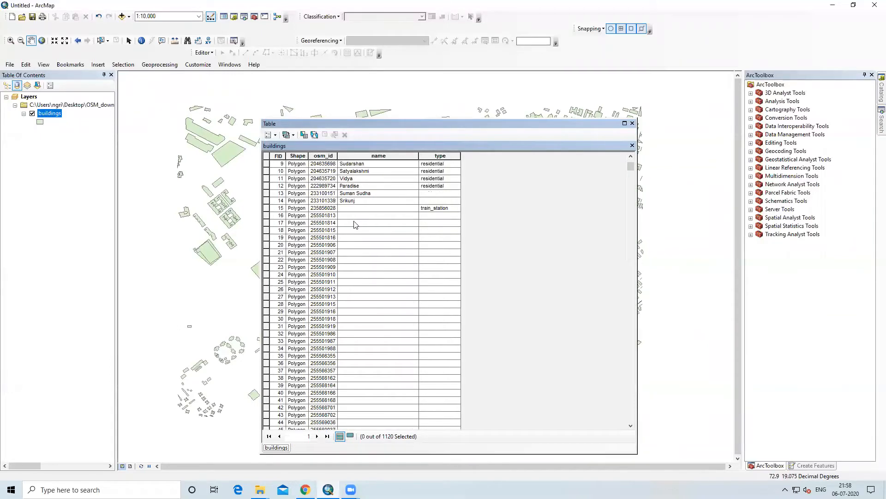
{"action": "scroll", "scroll_direction": "down", "scroll_amount": 3}
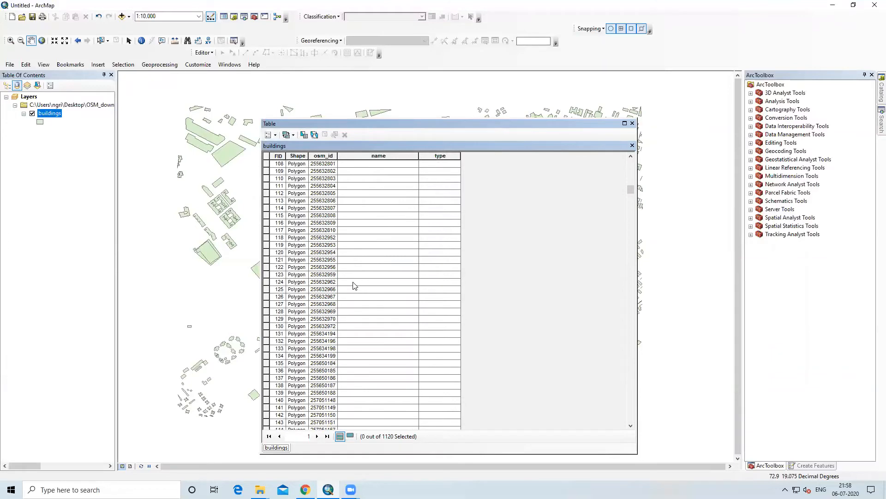
{"action": "left_click", "coordinate": [269, 435]}
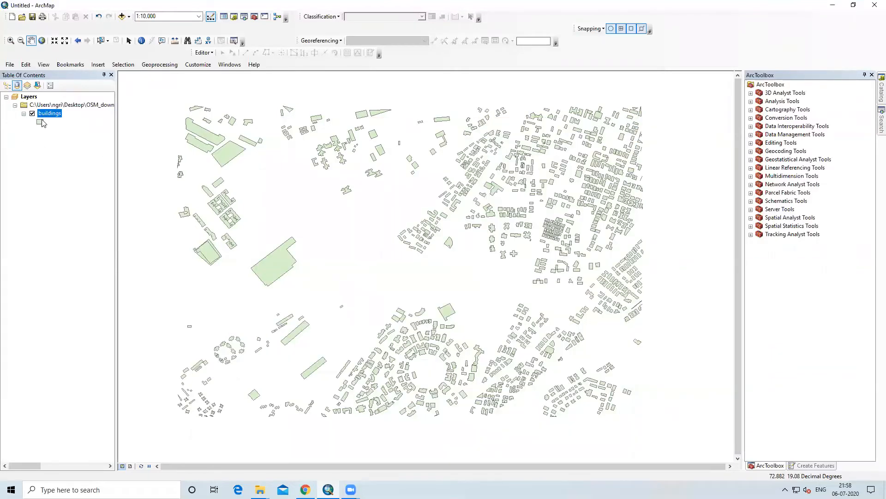
{"action": "right_click", "coordinate": [50, 113]}
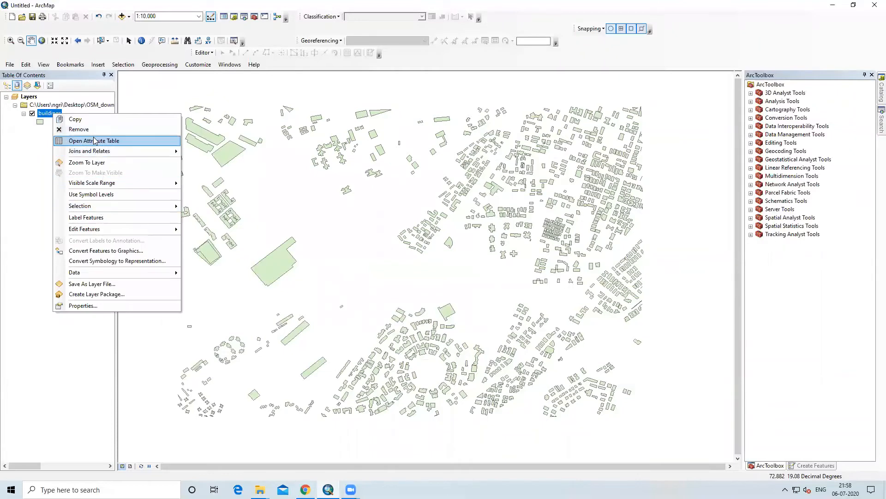
Symbolize buildings by Unique values on the name field, adding all values.
{"action": "left_click", "coordinate": [83, 305]}
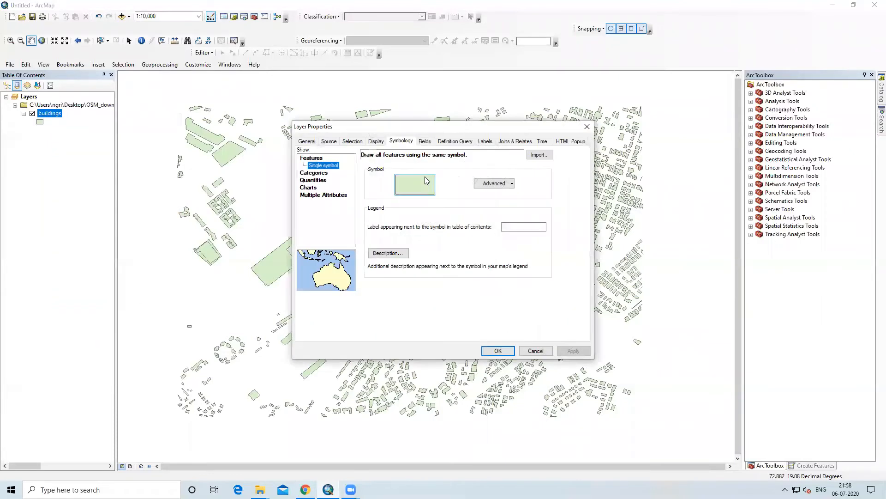
{"action": "left_click", "coordinate": [315, 172]}
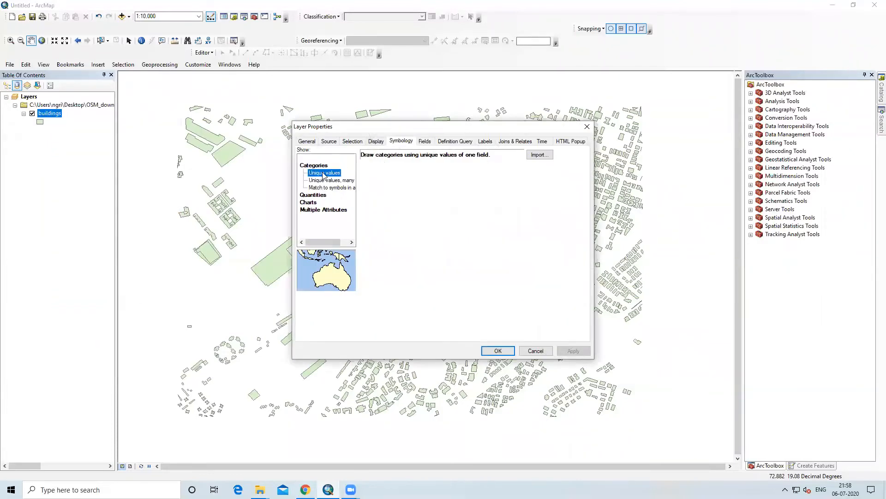
{"action": "left_click", "coordinate": [324, 173]}
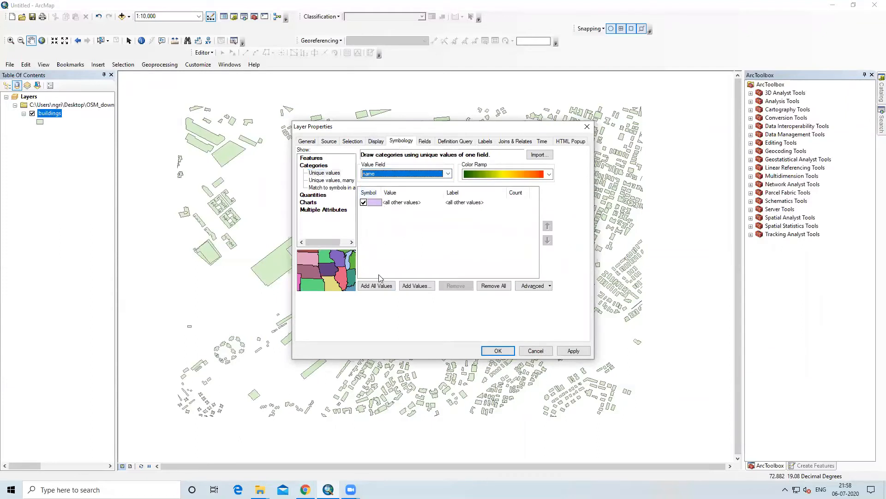
{"action": "left_click", "coordinate": [376, 285]}
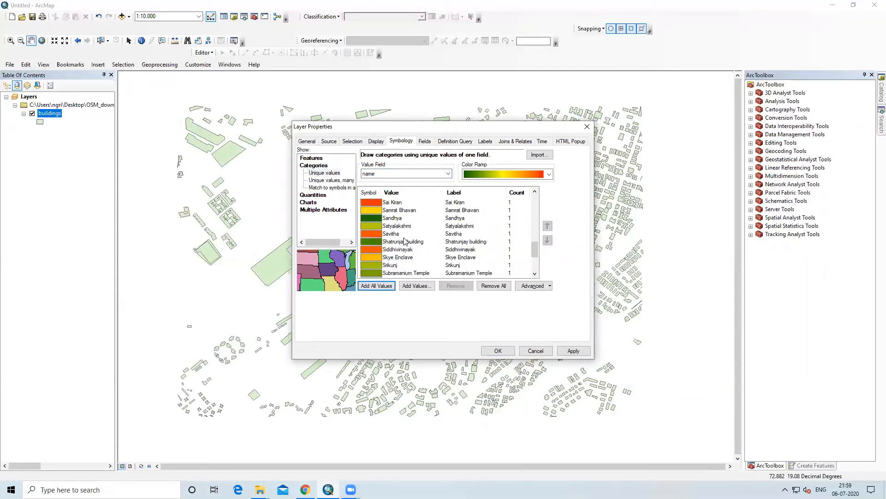
{"action": "scroll", "scroll_direction": "down", "scroll_amount": 3}
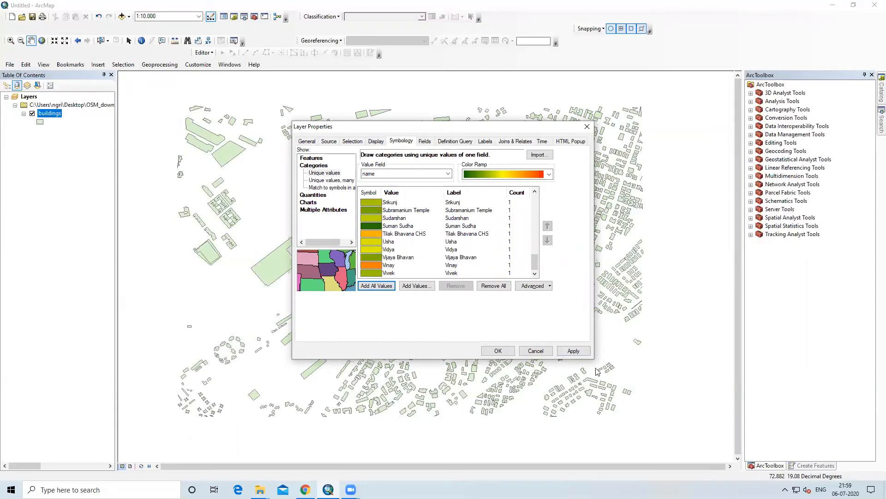
{"action": "left_click", "coordinate": [497, 350]}
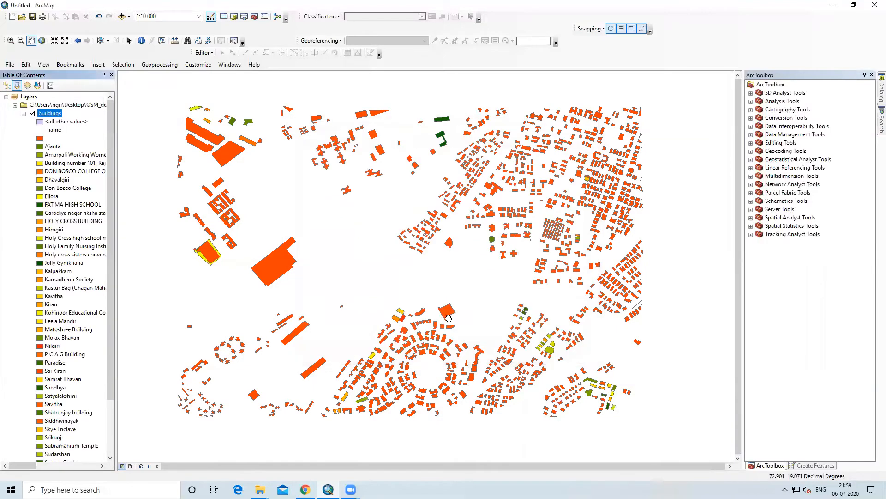
{"action": "mouse_move", "coordinate": [96, 223]}
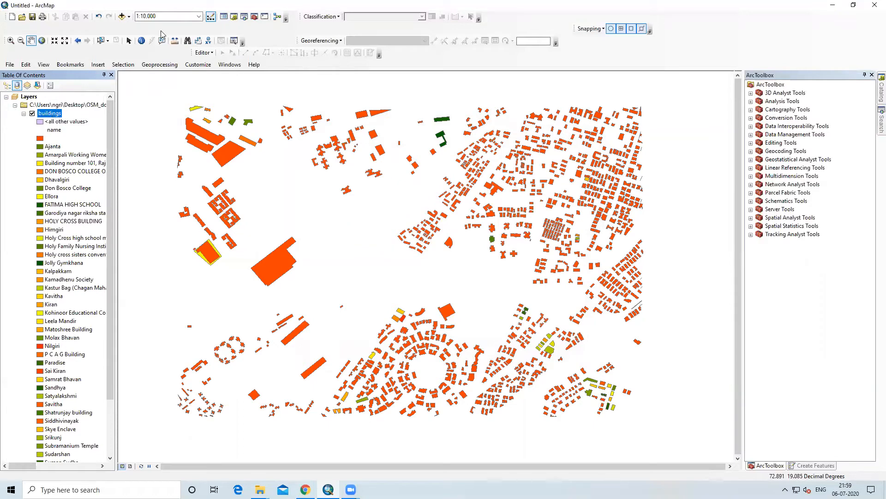
Add landuse, natural, railways, roads, waterways, places and points shapefiles together.
{"action": "left_click", "coordinate": [122, 17]}
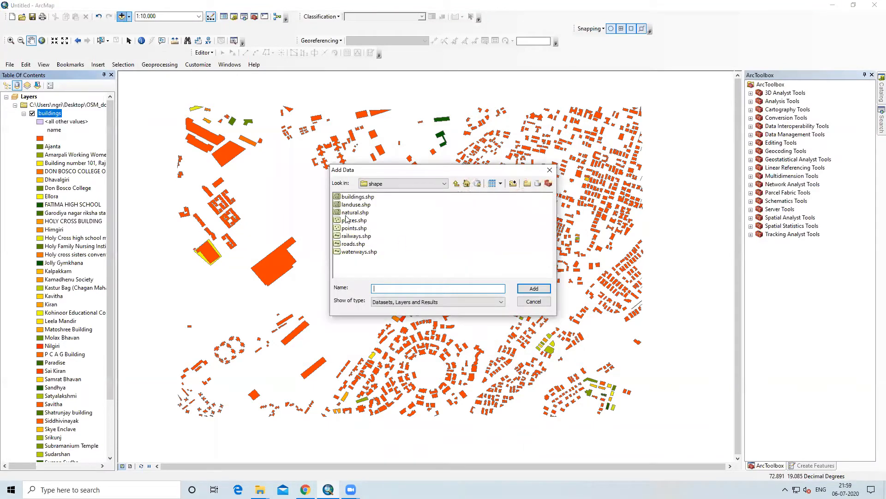
{"action": "mouse_move", "coordinate": [375, 266]}
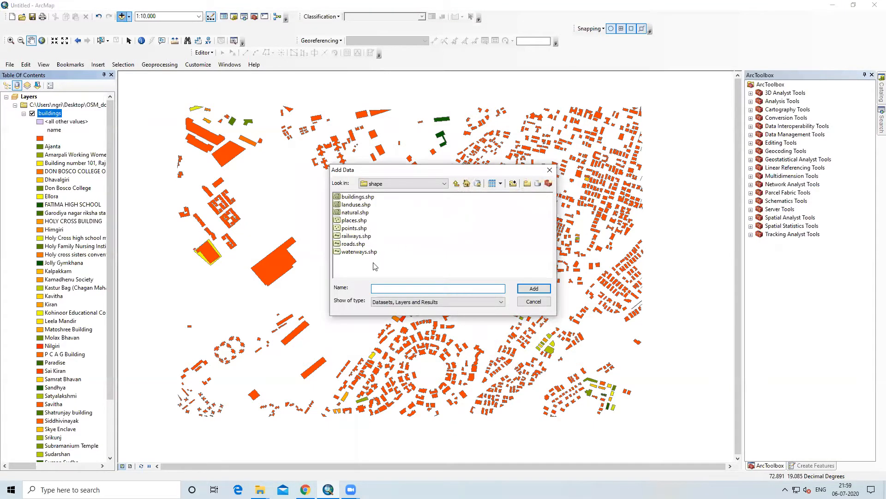
{"action": "left_click", "coordinate": [358, 251]}
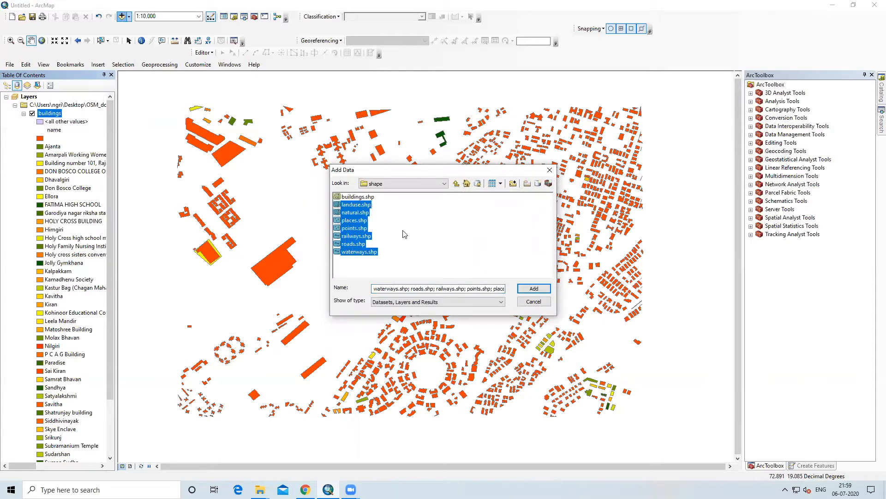
{"action": "left_click", "coordinate": [532, 288]}
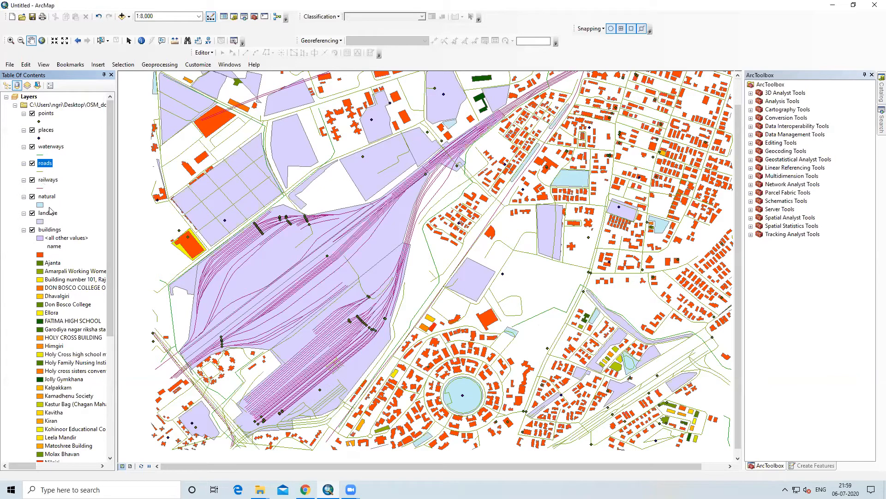
{"action": "right_click", "coordinate": [47, 212]}
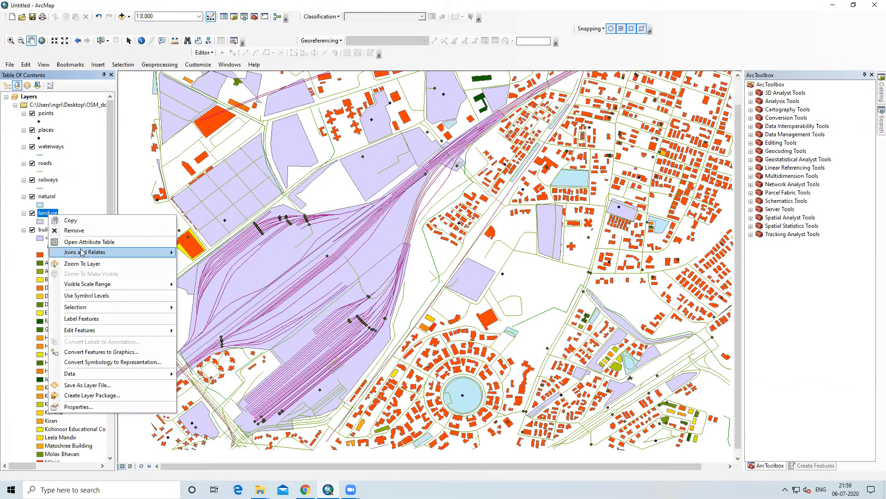
{"action": "left_click", "coordinate": [89, 242]}
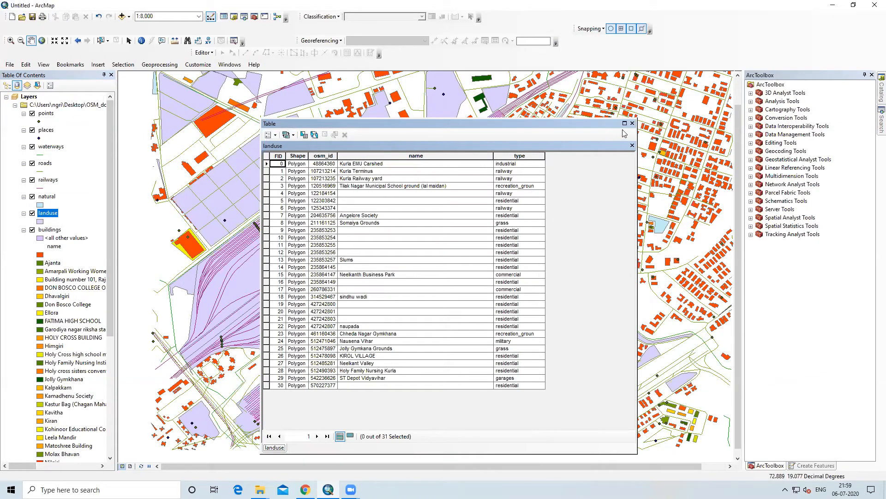
{"action": "left_click", "coordinate": [632, 123]}
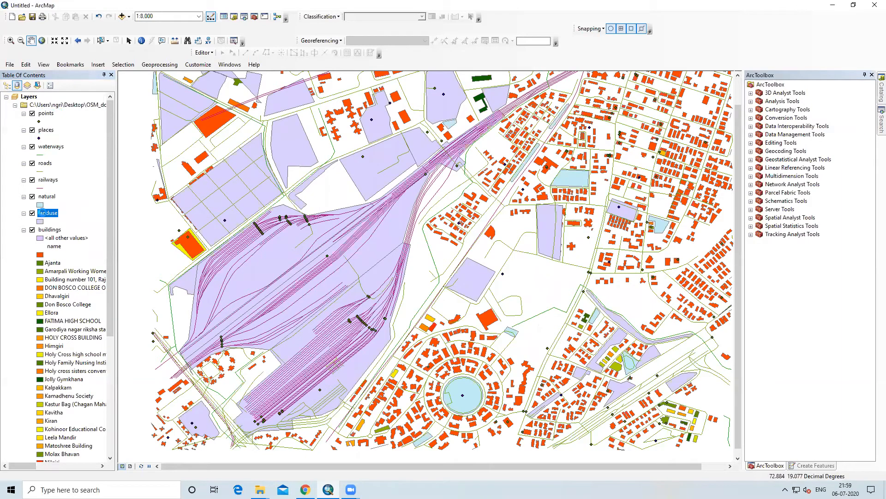
Give landuse Unique values symbology on the name field with all values added.
{"action": "double_click", "coordinate": [48, 213]}
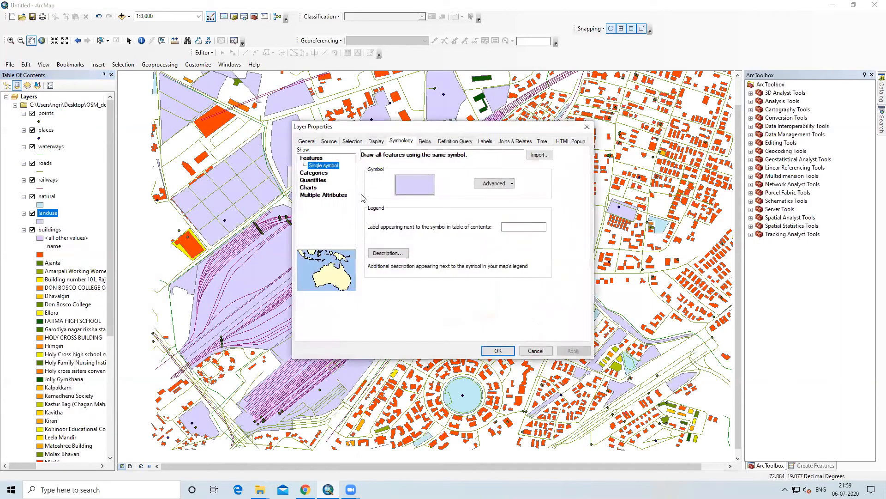
{"action": "left_click", "coordinate": [315, 172]}
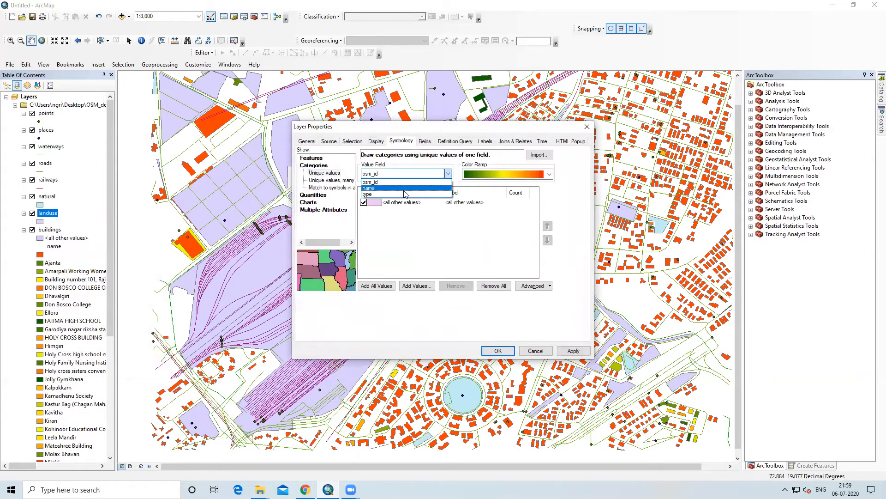
{"action": "left_click", "coordinate": [370, 188]}
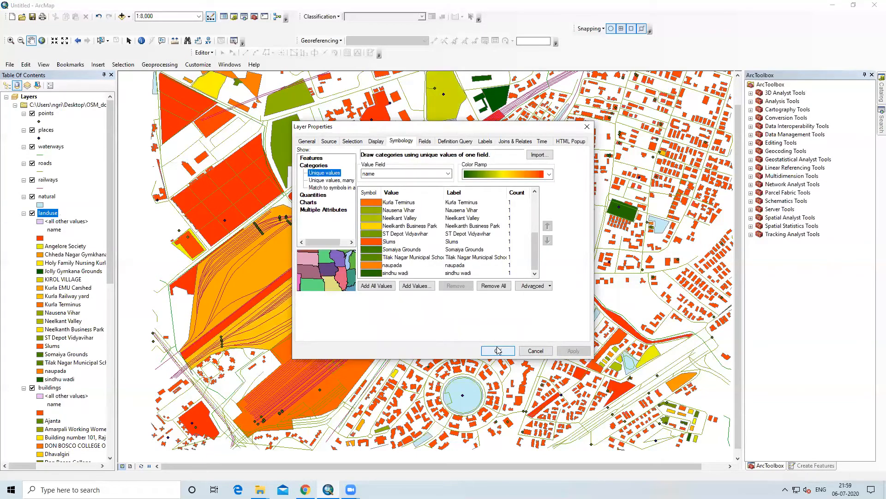
{"action": "left_click", "coordinate": [497, 350]}
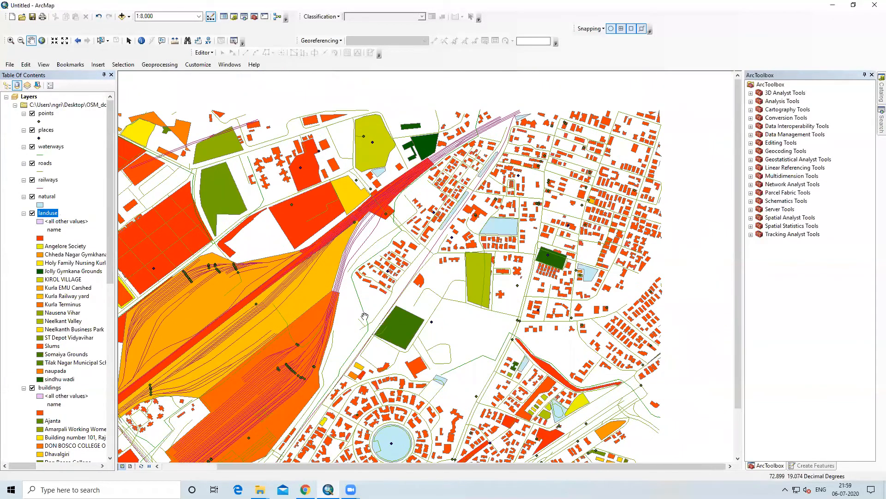
{"action": "mouse_move", "coordinate": [40, 174]}
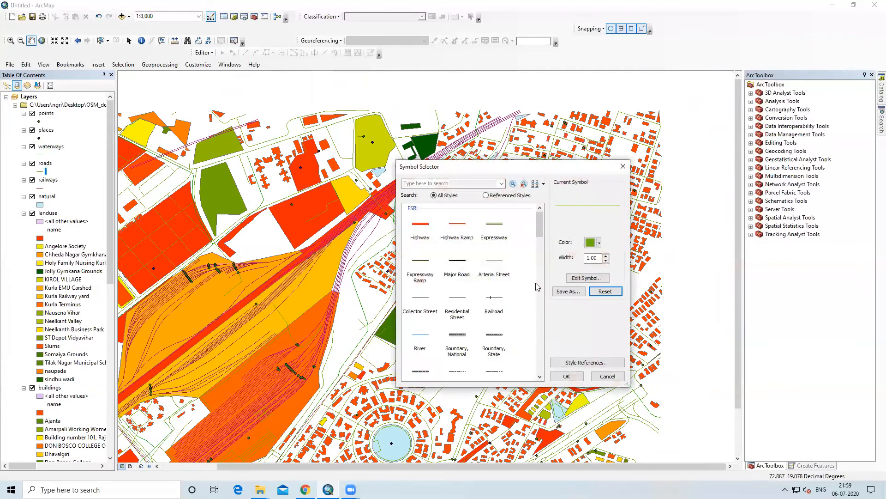
Draw roads with a yellow Highway symbol and waterways with a thick green line.
{"action": "left_click", "coordinate": [420, 224]}
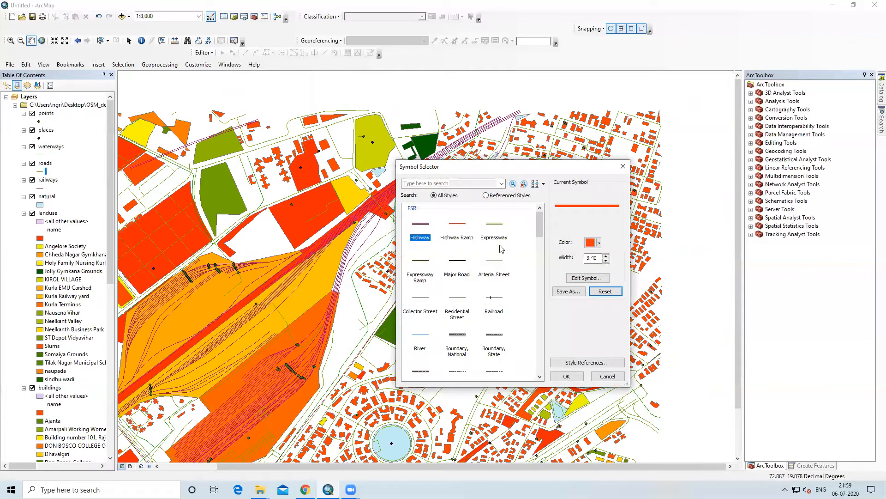
{"action": "left_click", "coordinate": [602, 242]}
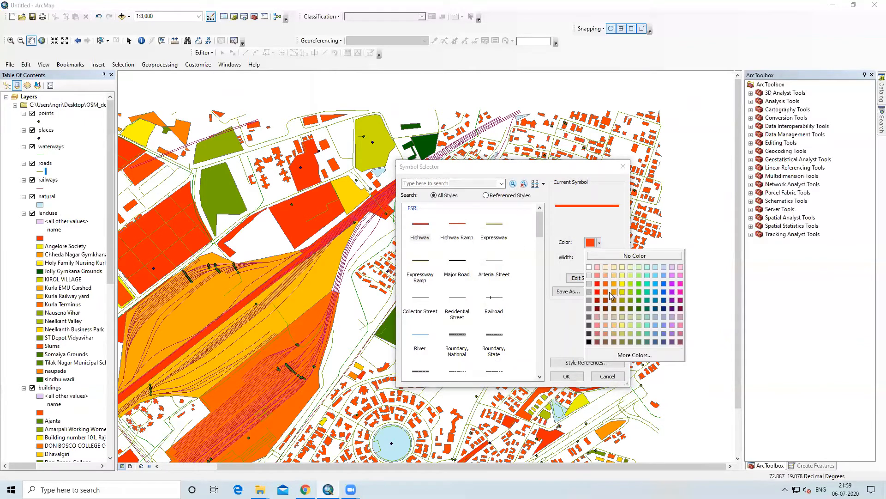
{"action": "left_click", "coordinate": [613, 275]}
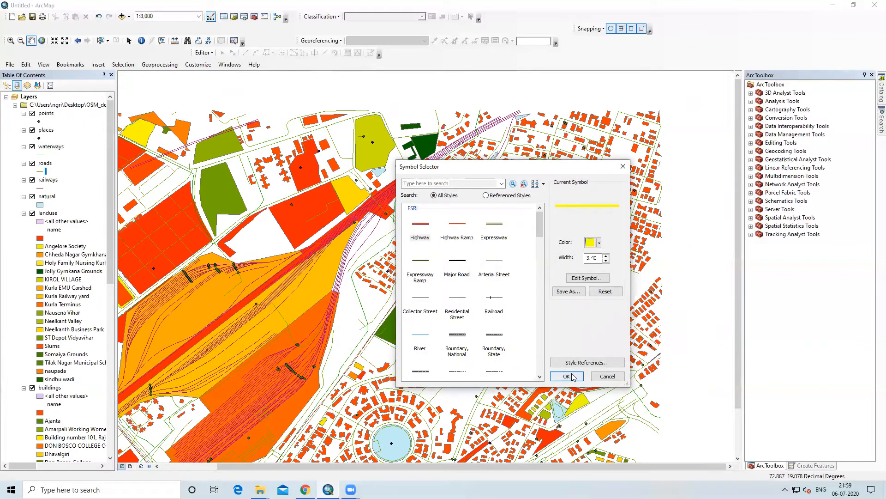
{"action": "left_click", "coordinate": [567, 376]}
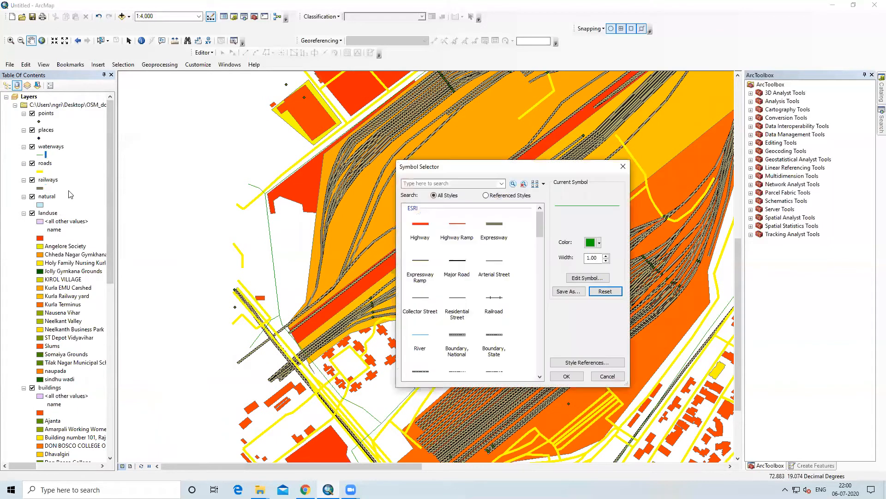
{"action": "mouse_move", "coordinate": [489, 232]}
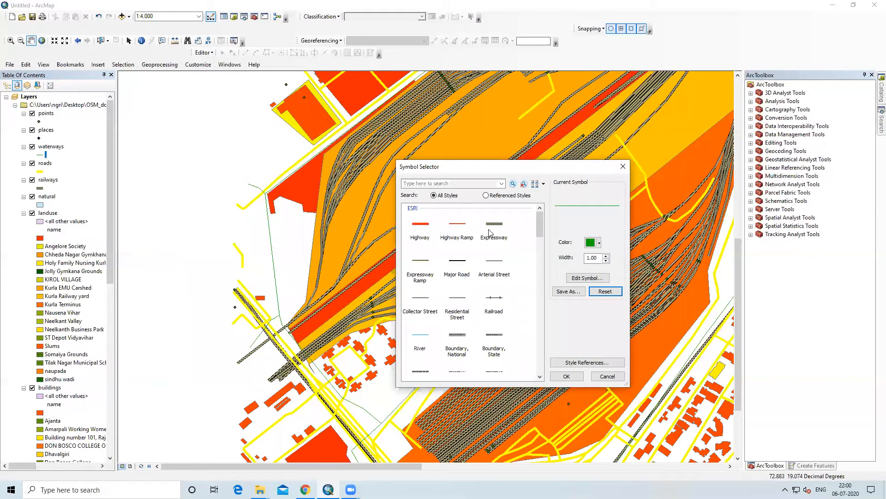
{"action": "mouse_move", "coordinate": [604, 258]}
{"action": "type", "text": "3"}
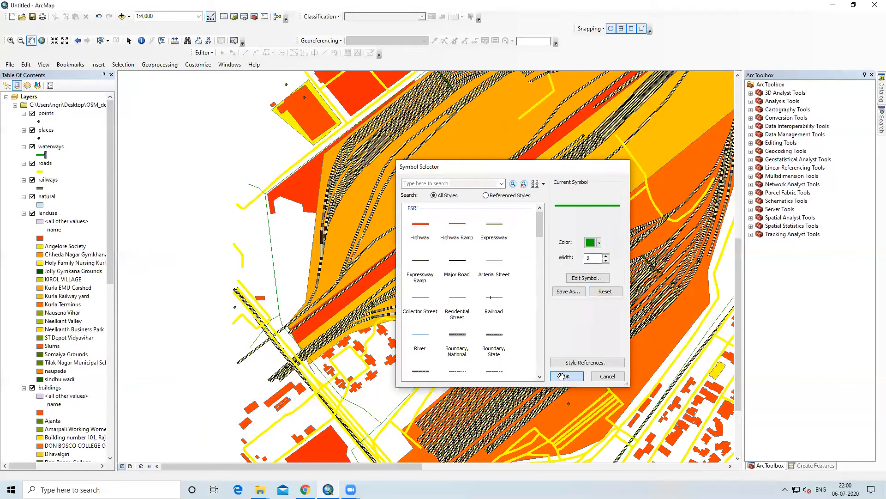
{"action": "left_click", "coordinate": [566, 376]}
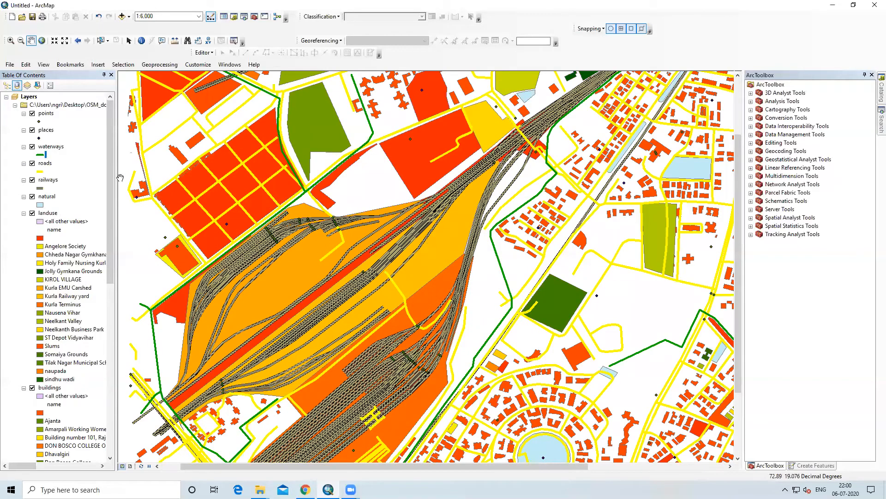
{"action": "mouse_move", "coordinate": [38, 123]}
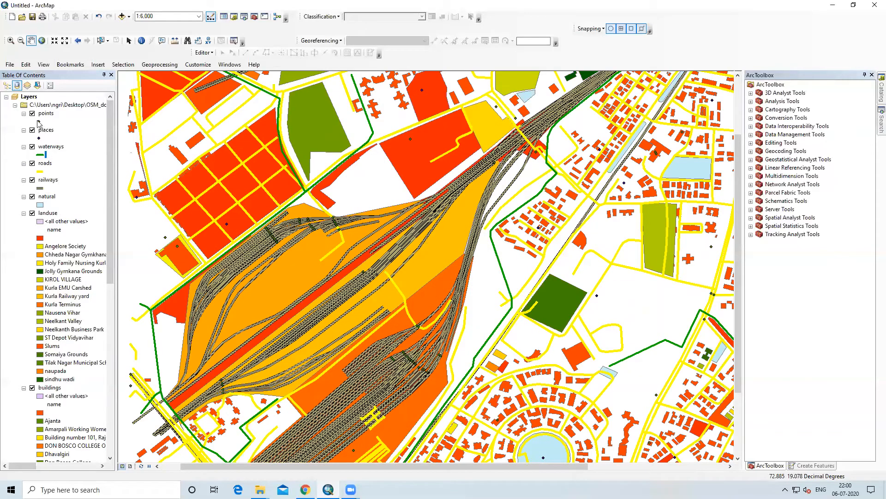
{"action": "right_click", "coordinate": [46, 113]}
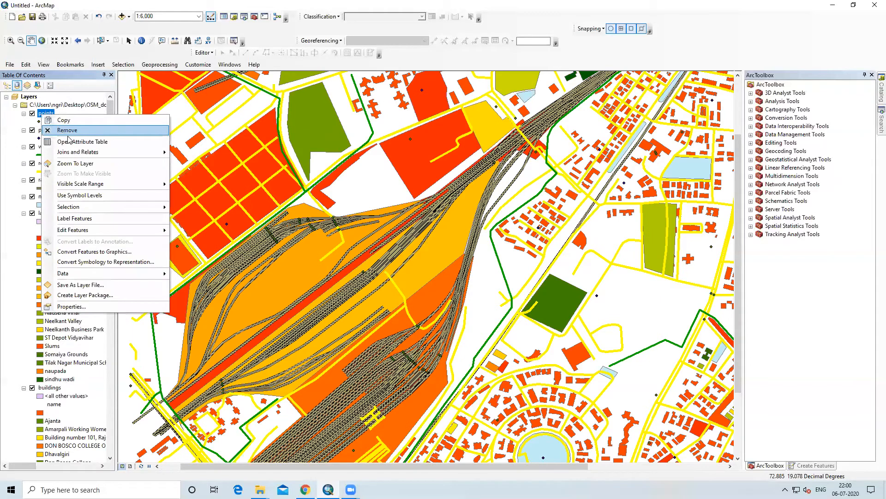
{"action": "left_click", "coordinate": [83, 142]}
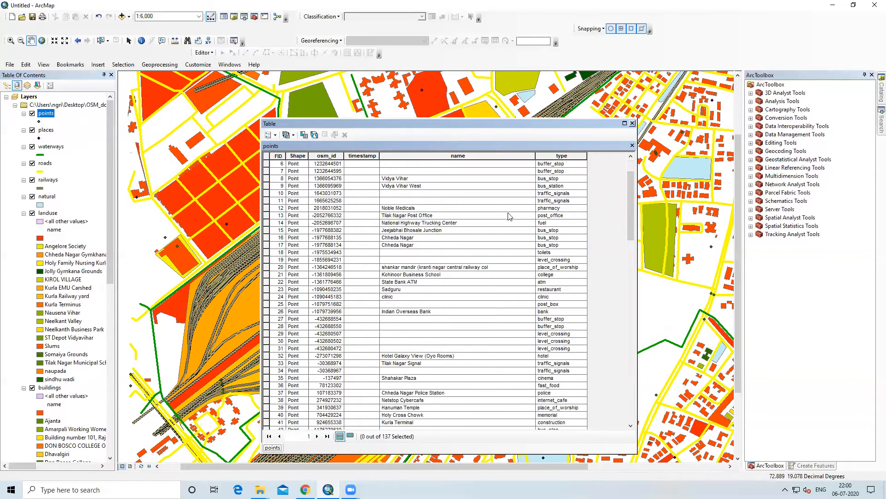
{"action": "scroll", "scroll_direction": "down", "scroll_amount": 3}
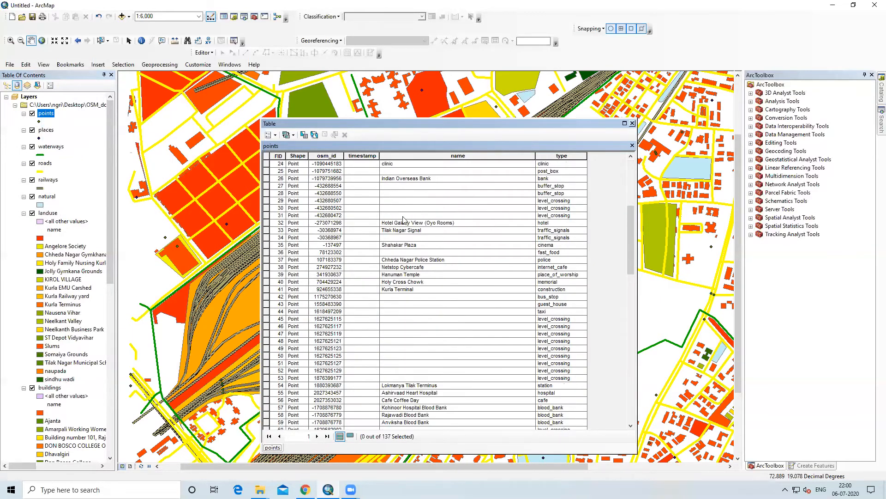
{"action": "scroll", "scroll_direction": "down", "scroll_amount": 3}
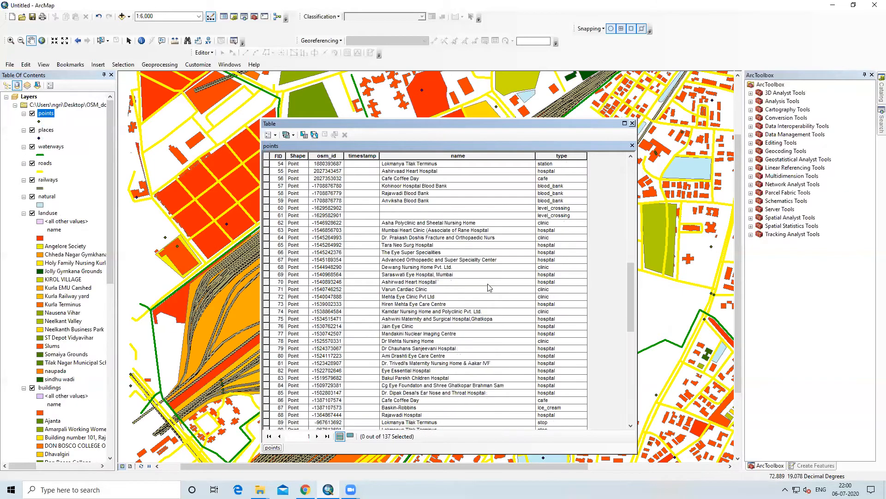
{"action": "scroll", "scroll_direction": "down", "scroll_amount": 3}
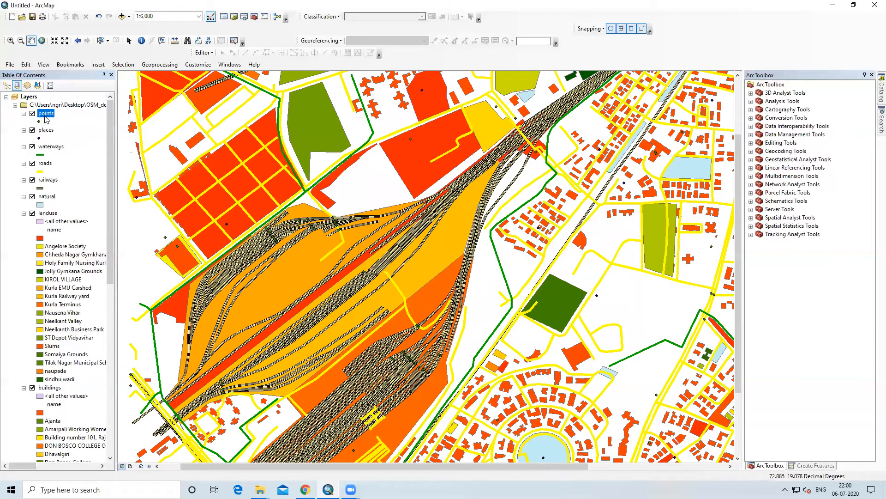
{"action": "mouse_move", "coordinate": [40, 139]}
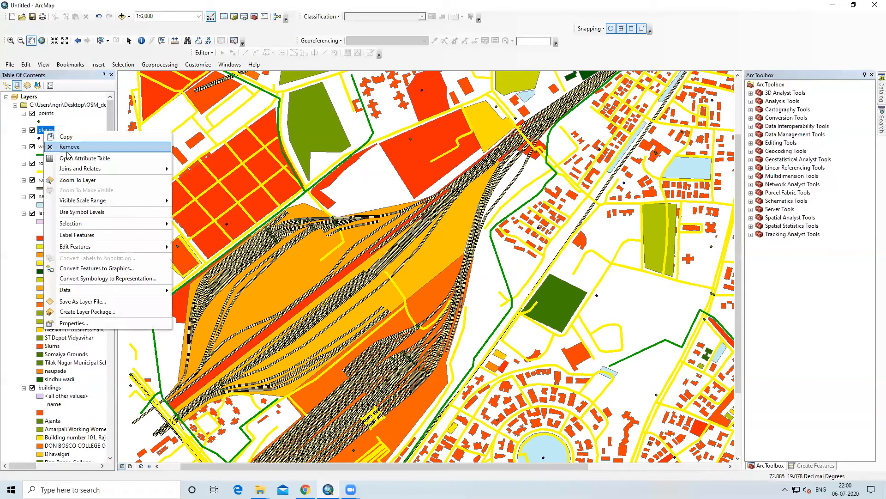
{"action": "left_click", "coordinate": [84, 158]}
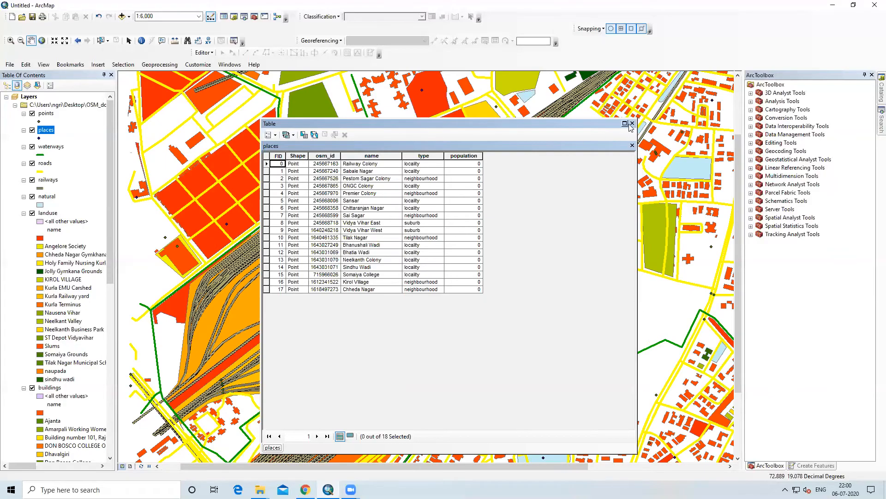
{"action": "left_click", "coordinate": [632, 124]}
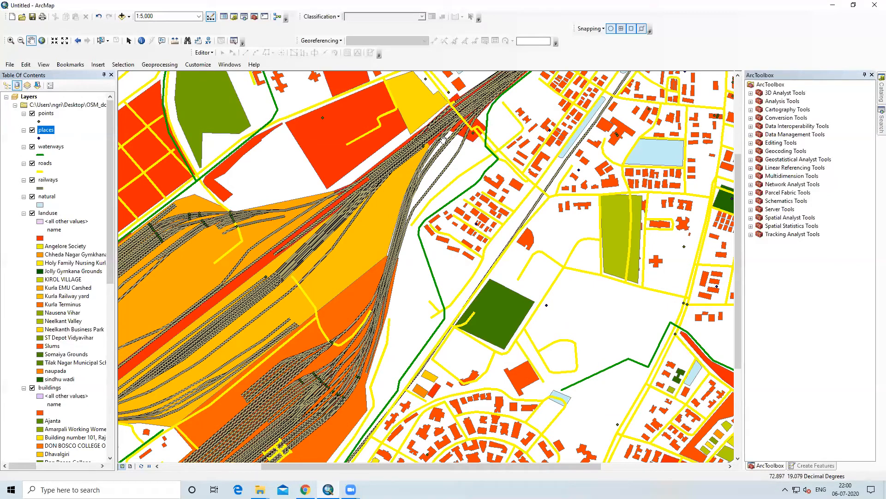
{"action": "mouse_move", "coordinate": [512, 23]}
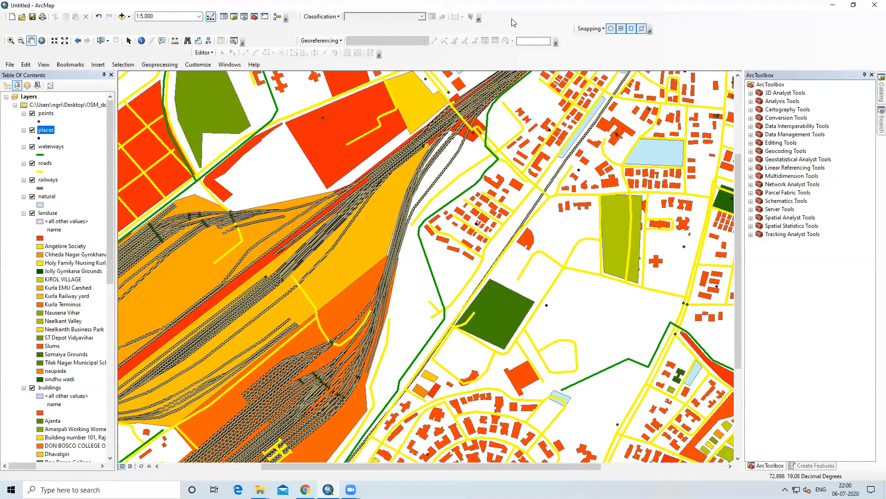